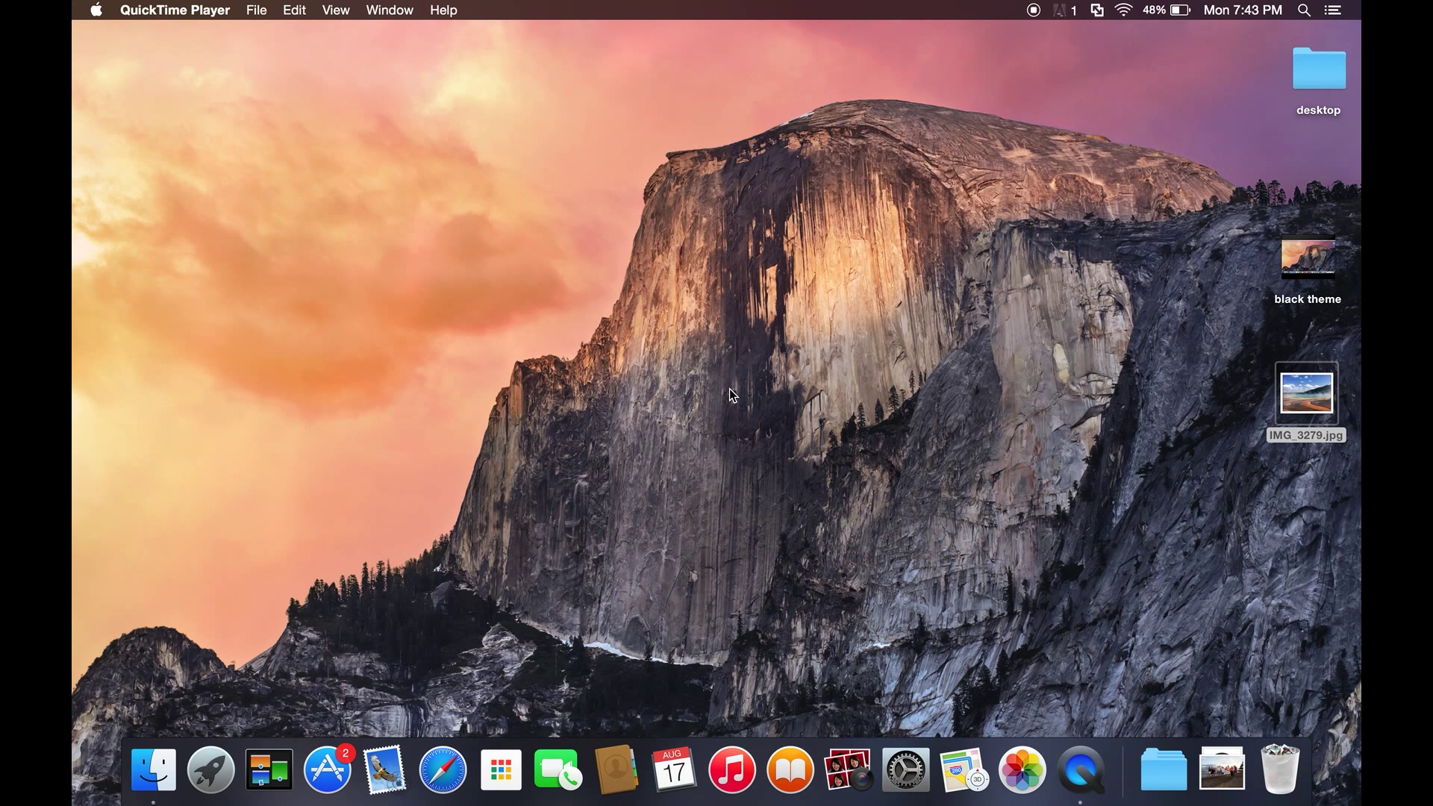
mouse_move(211, 603)
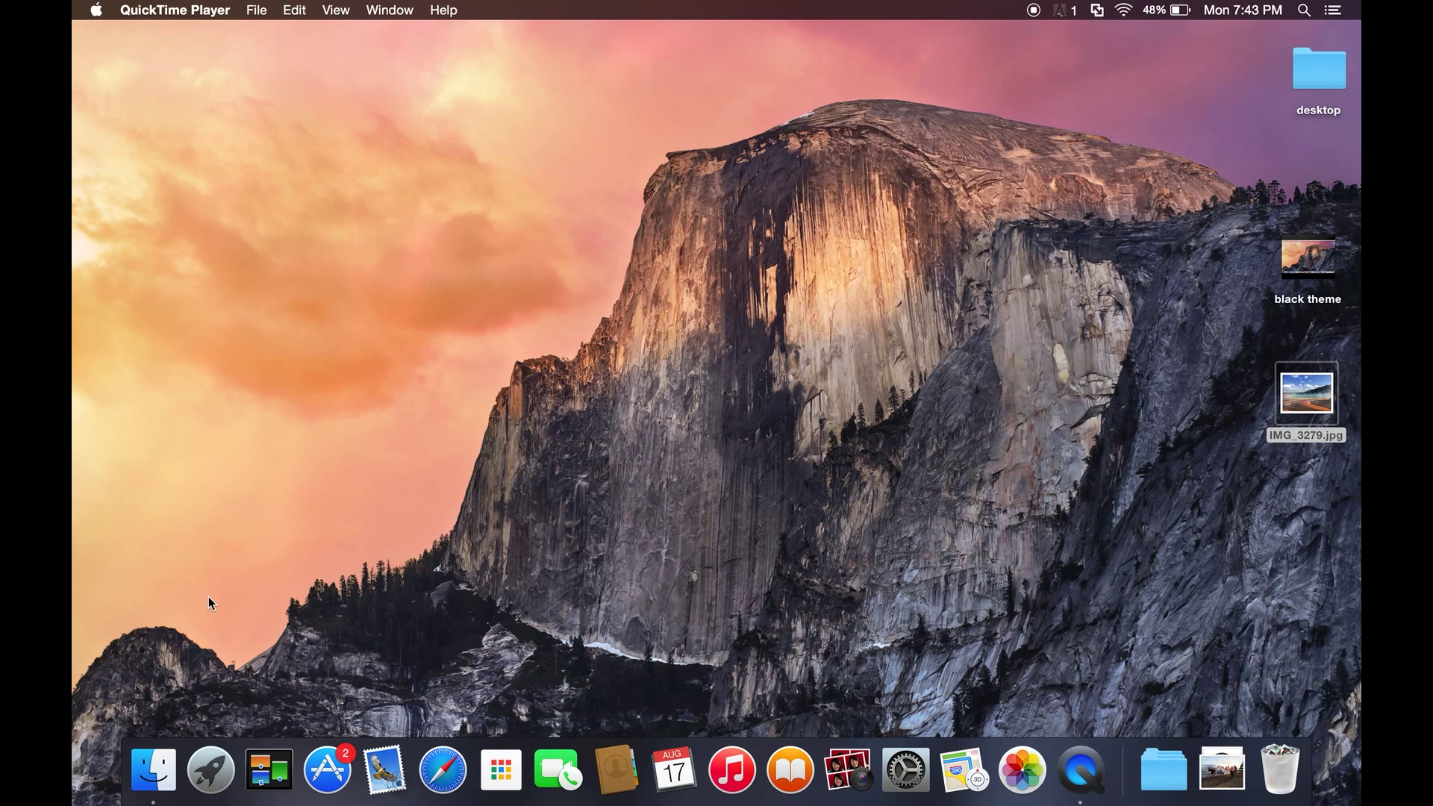
mouse_move(288, 511)
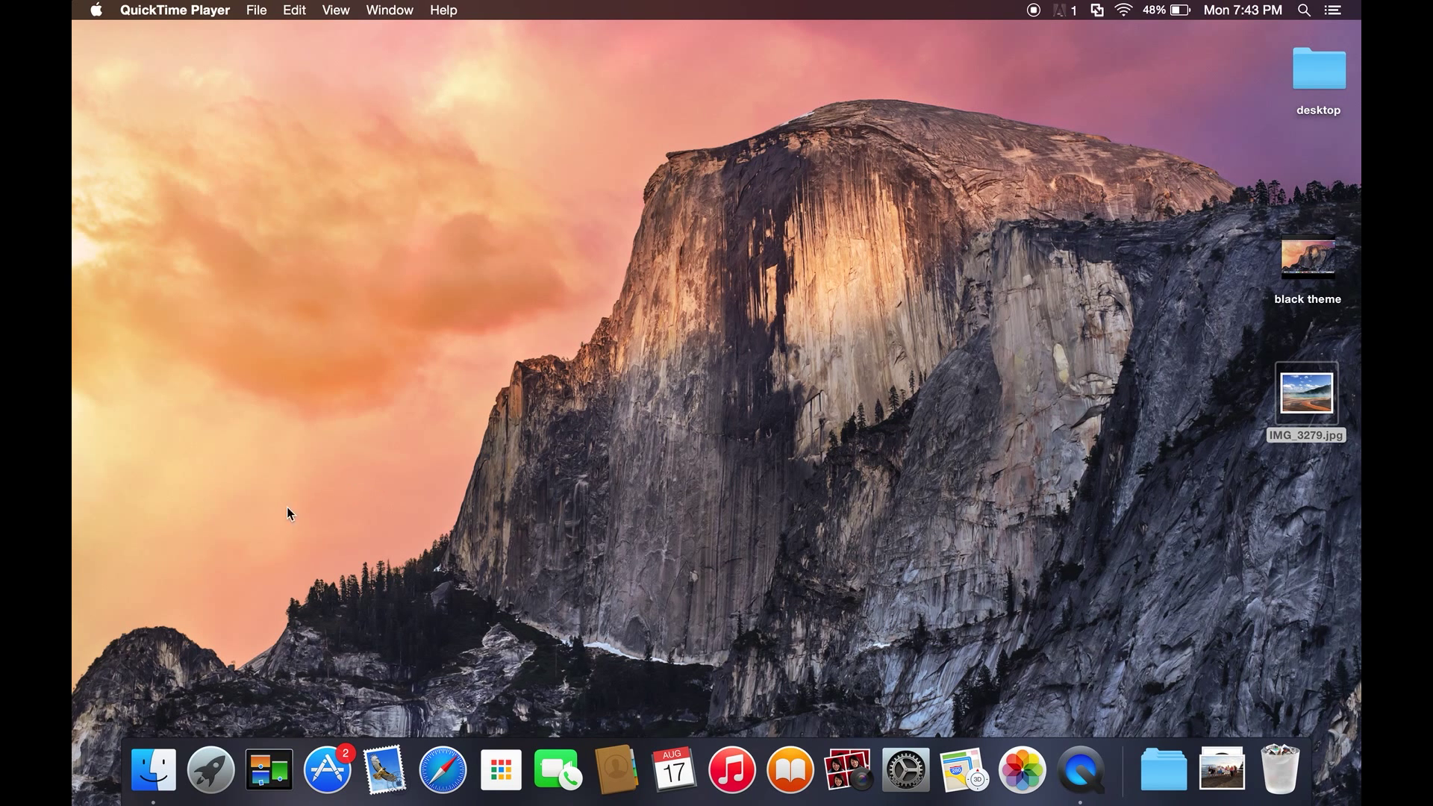
mouse_move(713, 372)
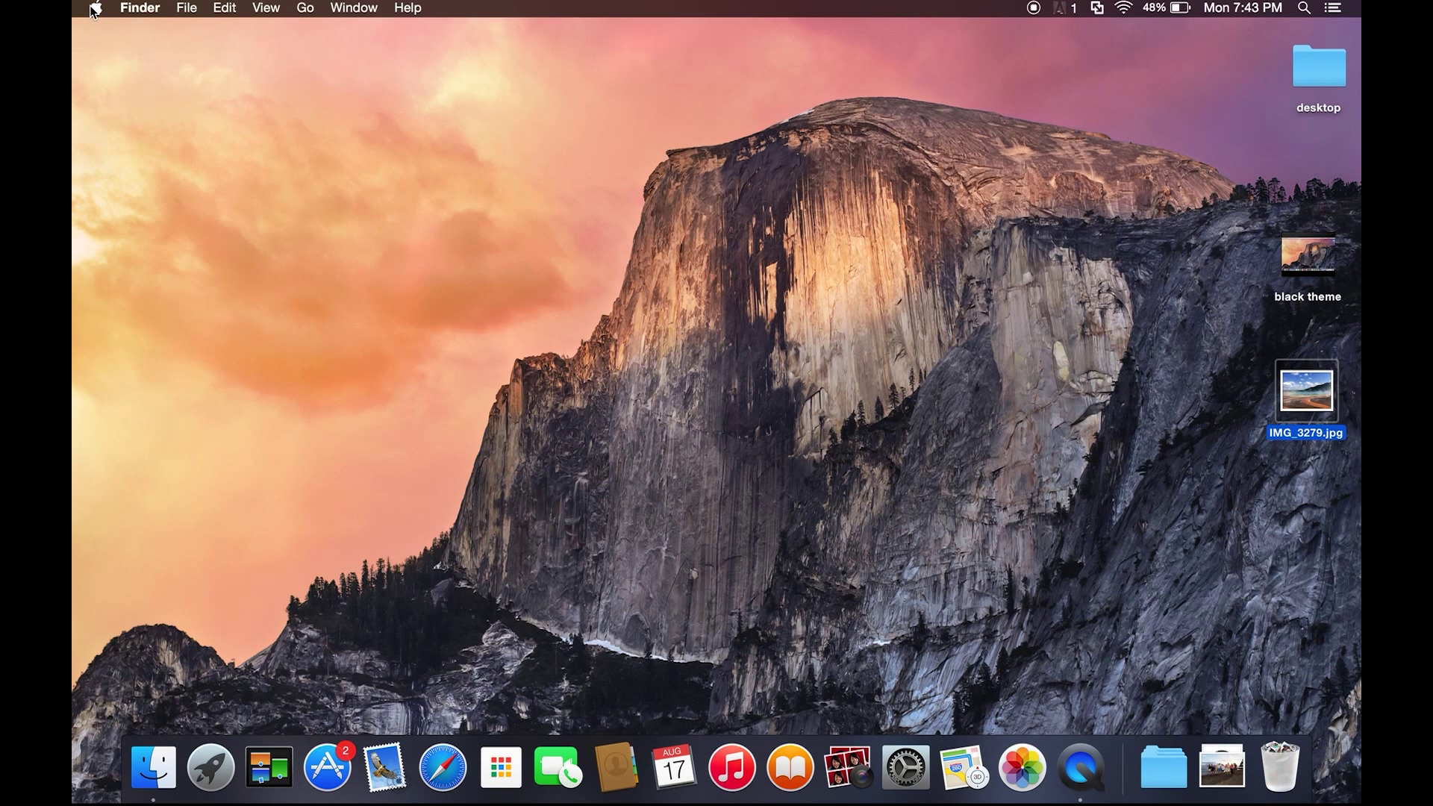
mouse_move(101, 41)
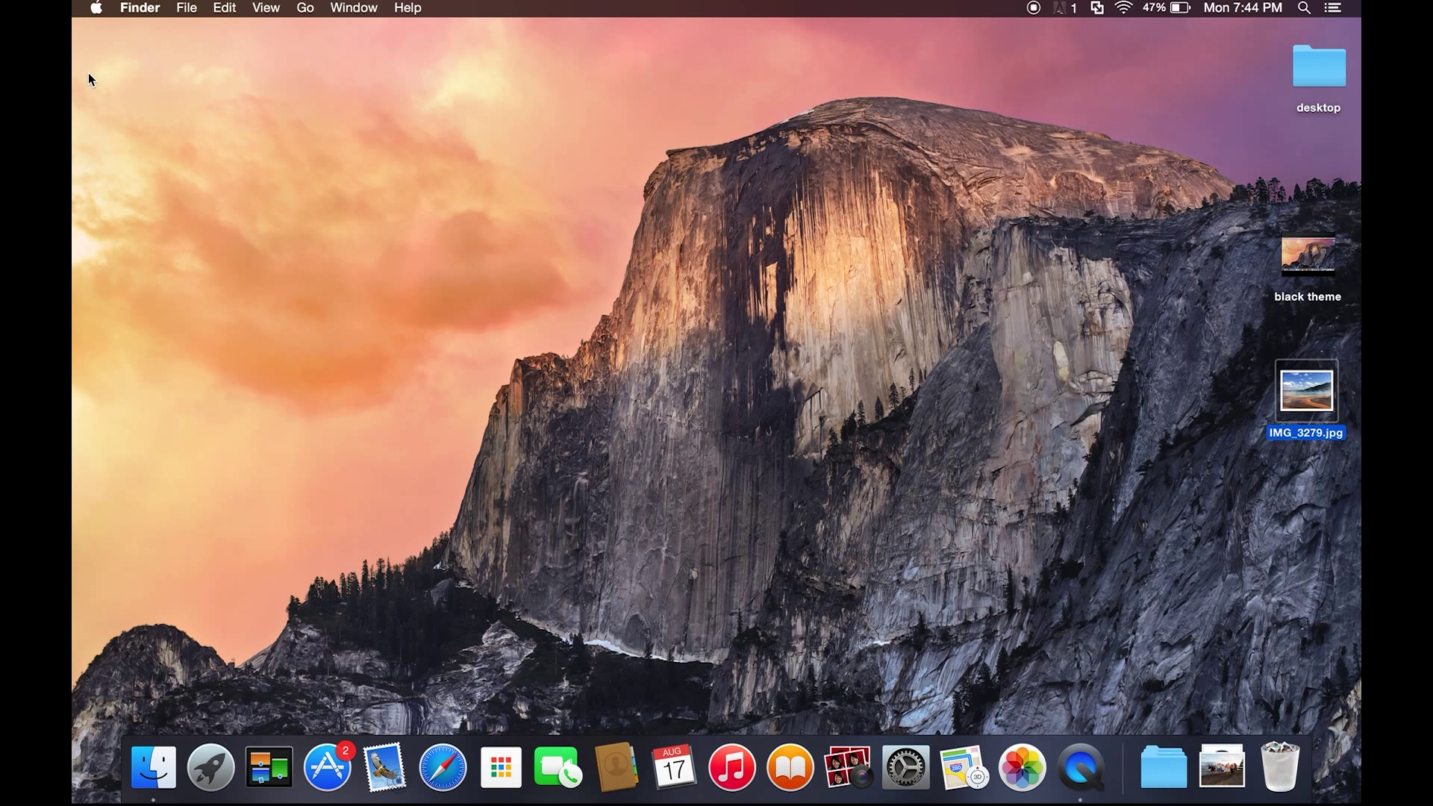
mouse_move(97, 11)
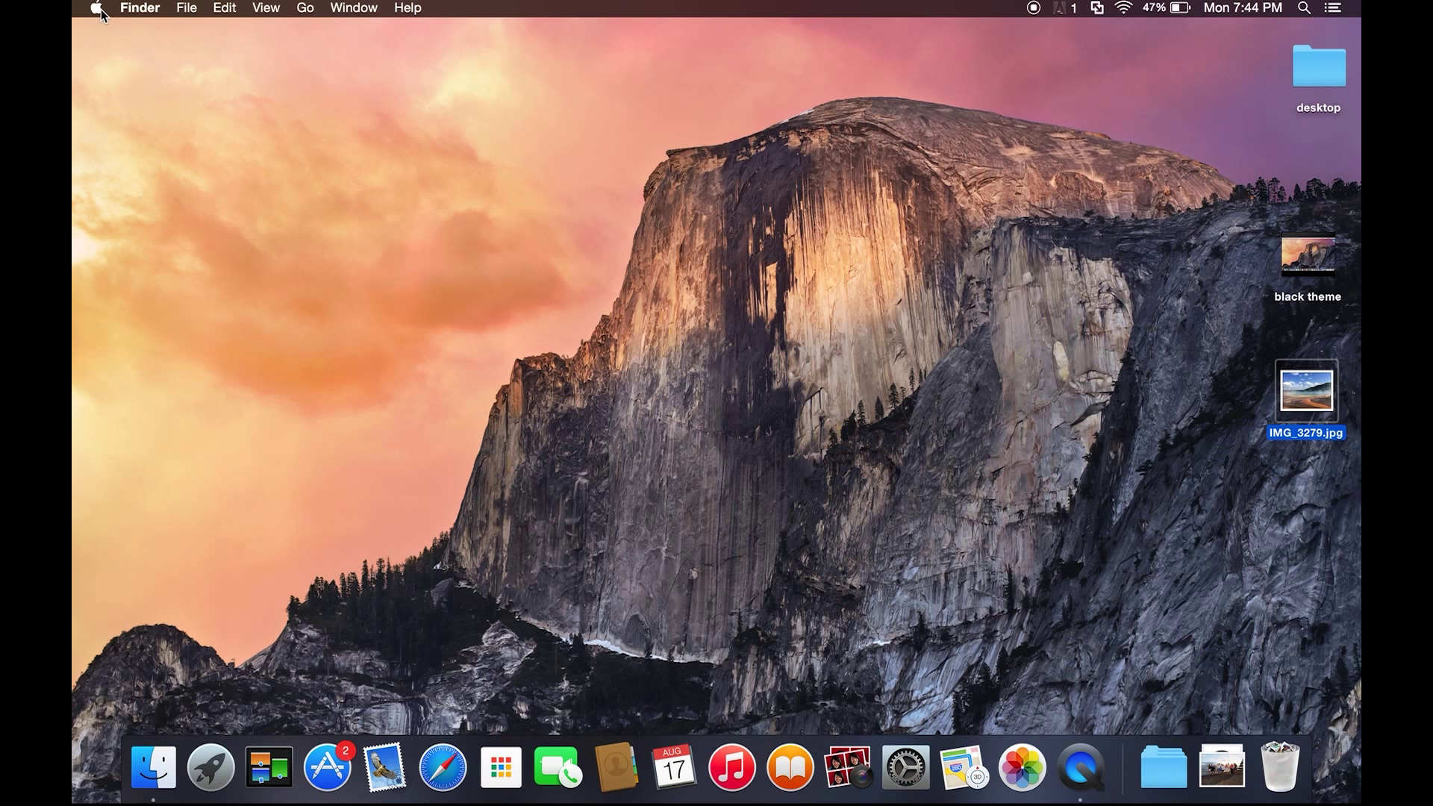
- Launch System Preferences from the Apple menu
left_click(95, 9)
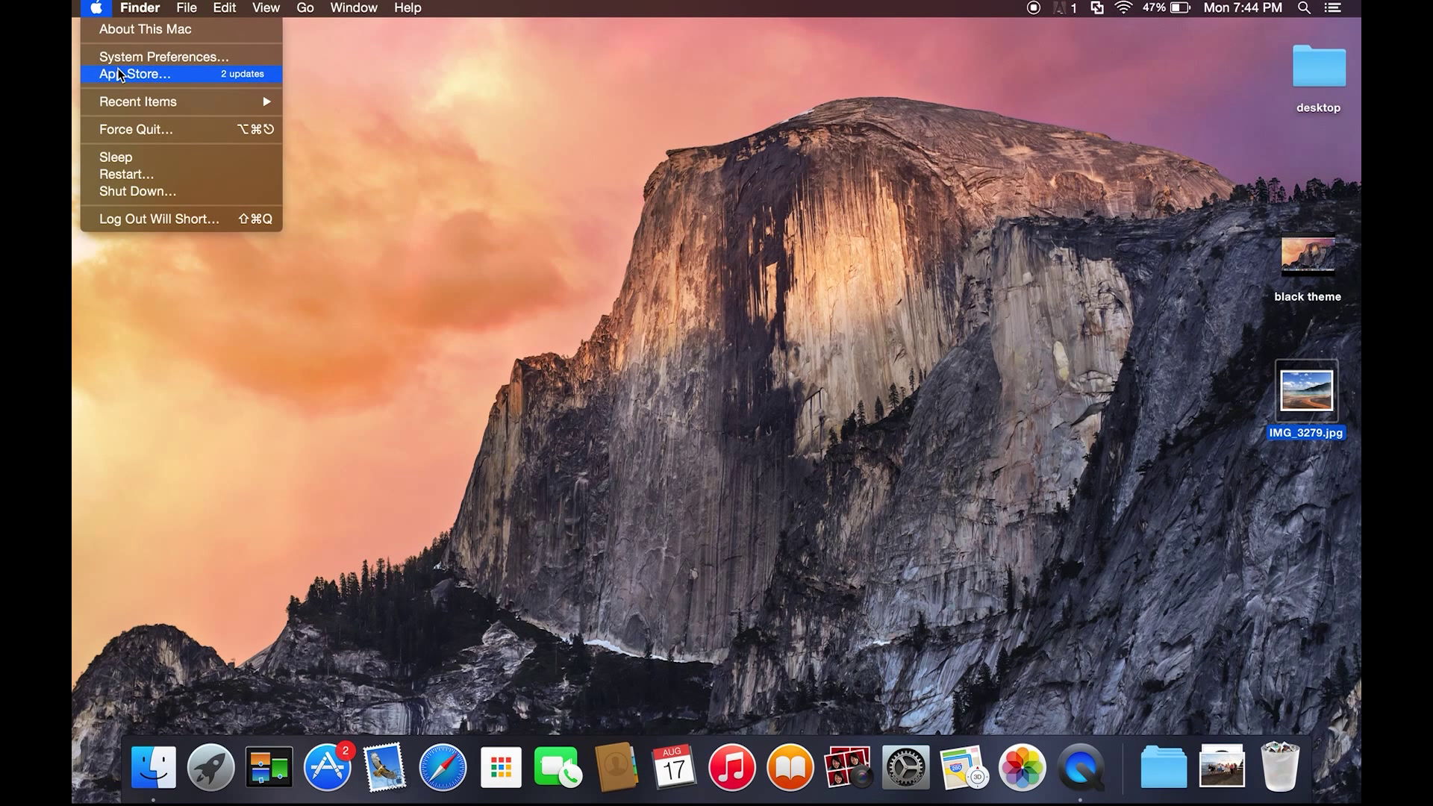
mouse_move(163, 56)
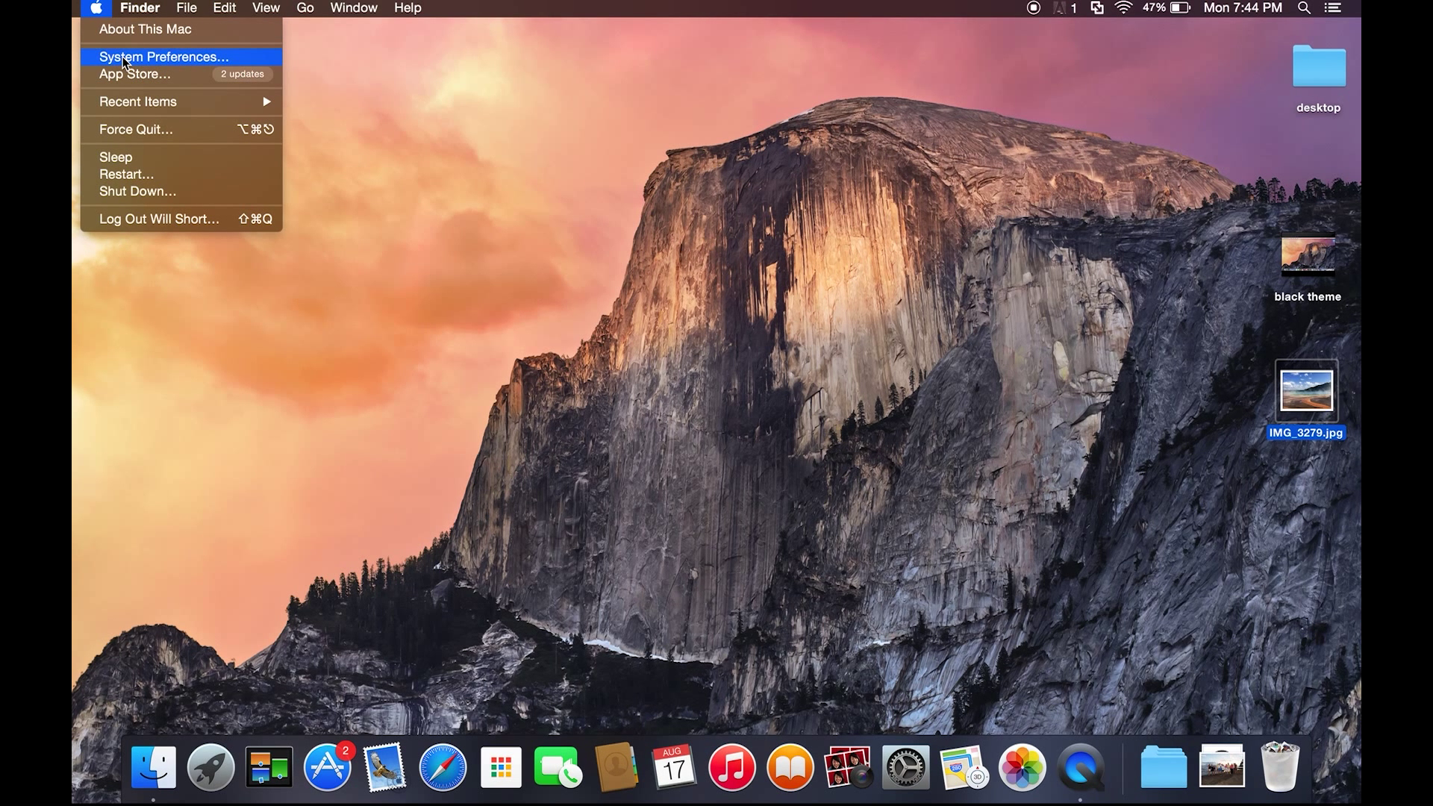
left_click(162, 56)
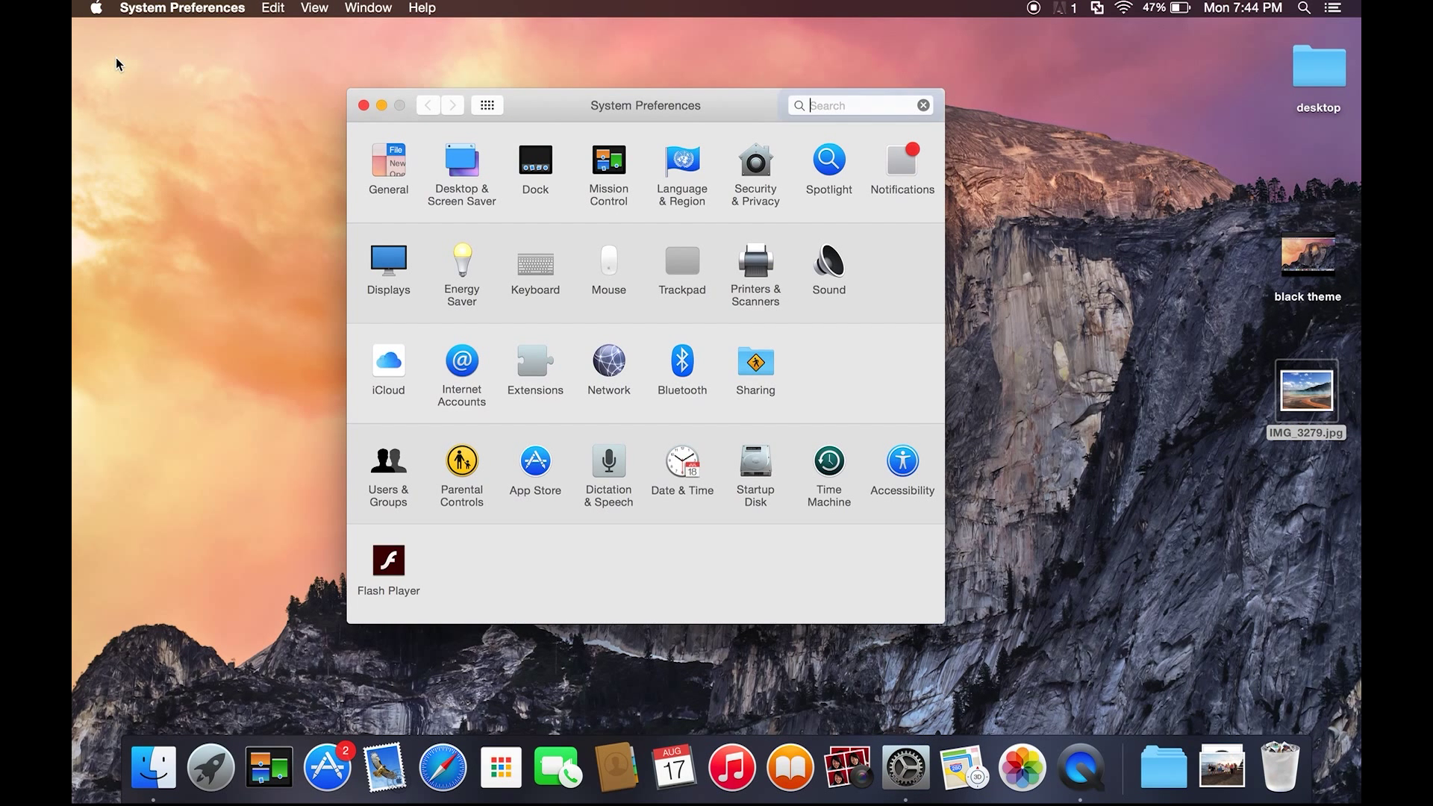
- Open the Desktop & Screen Saver pane showing the current Yosemite wallpaper
left_click(859, 105)
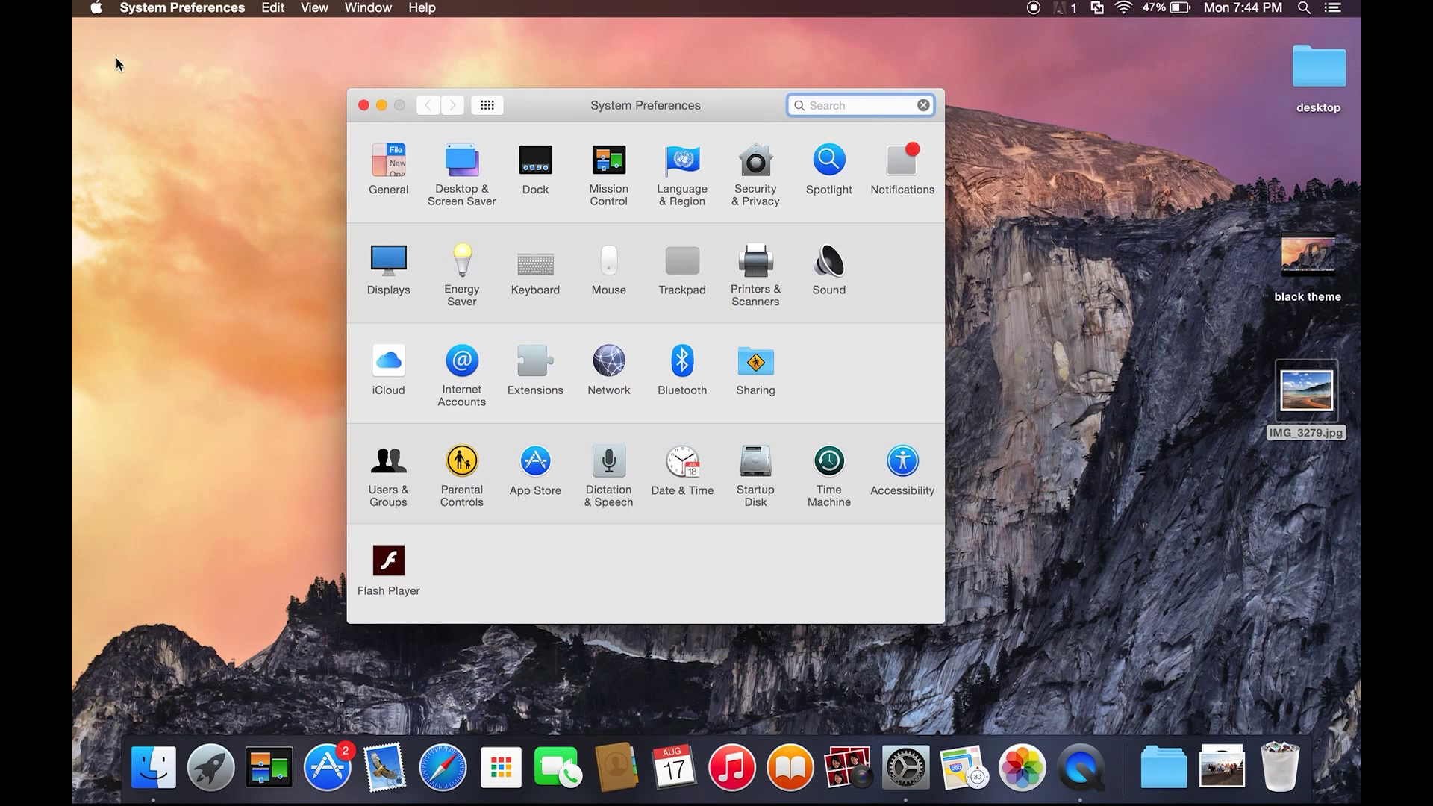
mouse_move(181, 121)
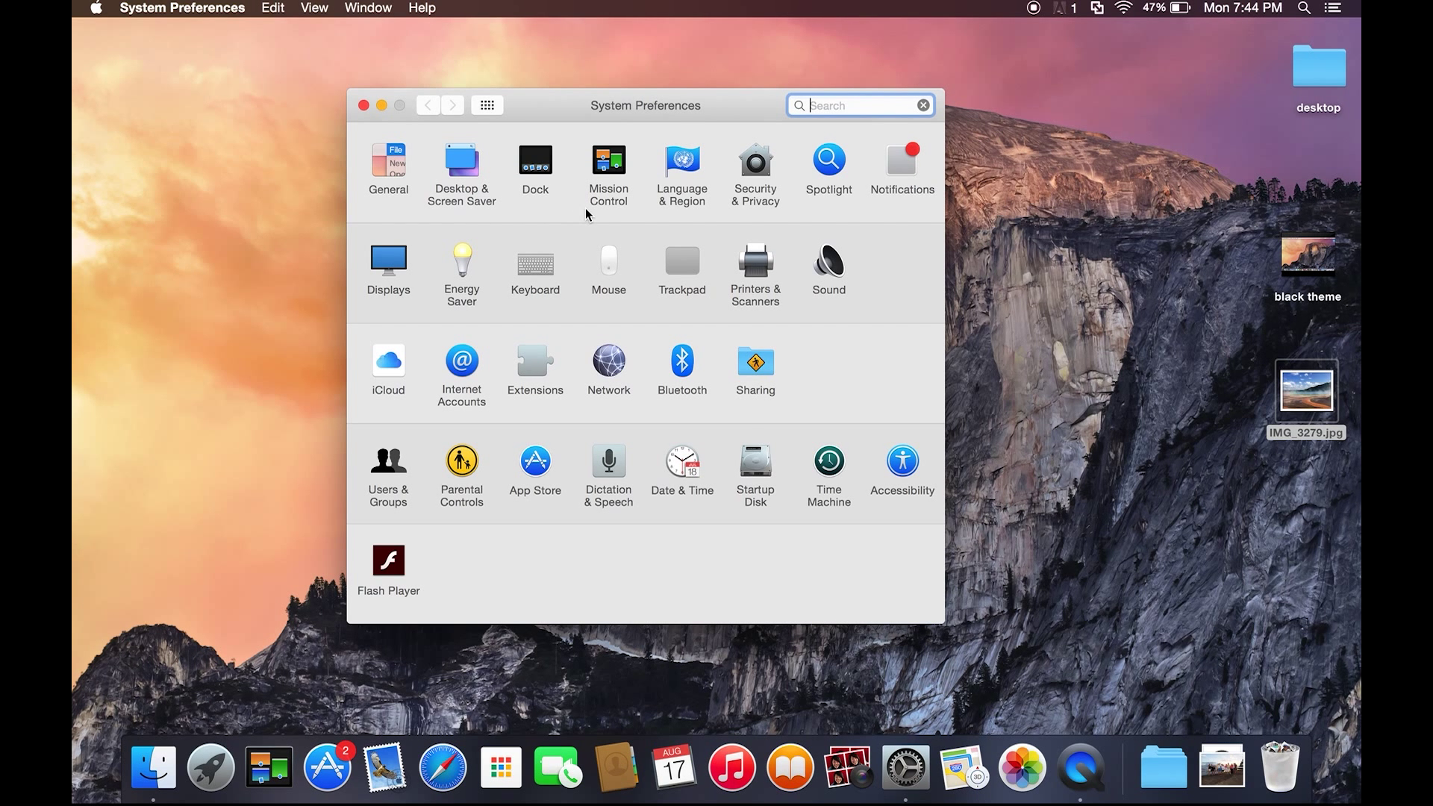
mouse_move(466, 174)
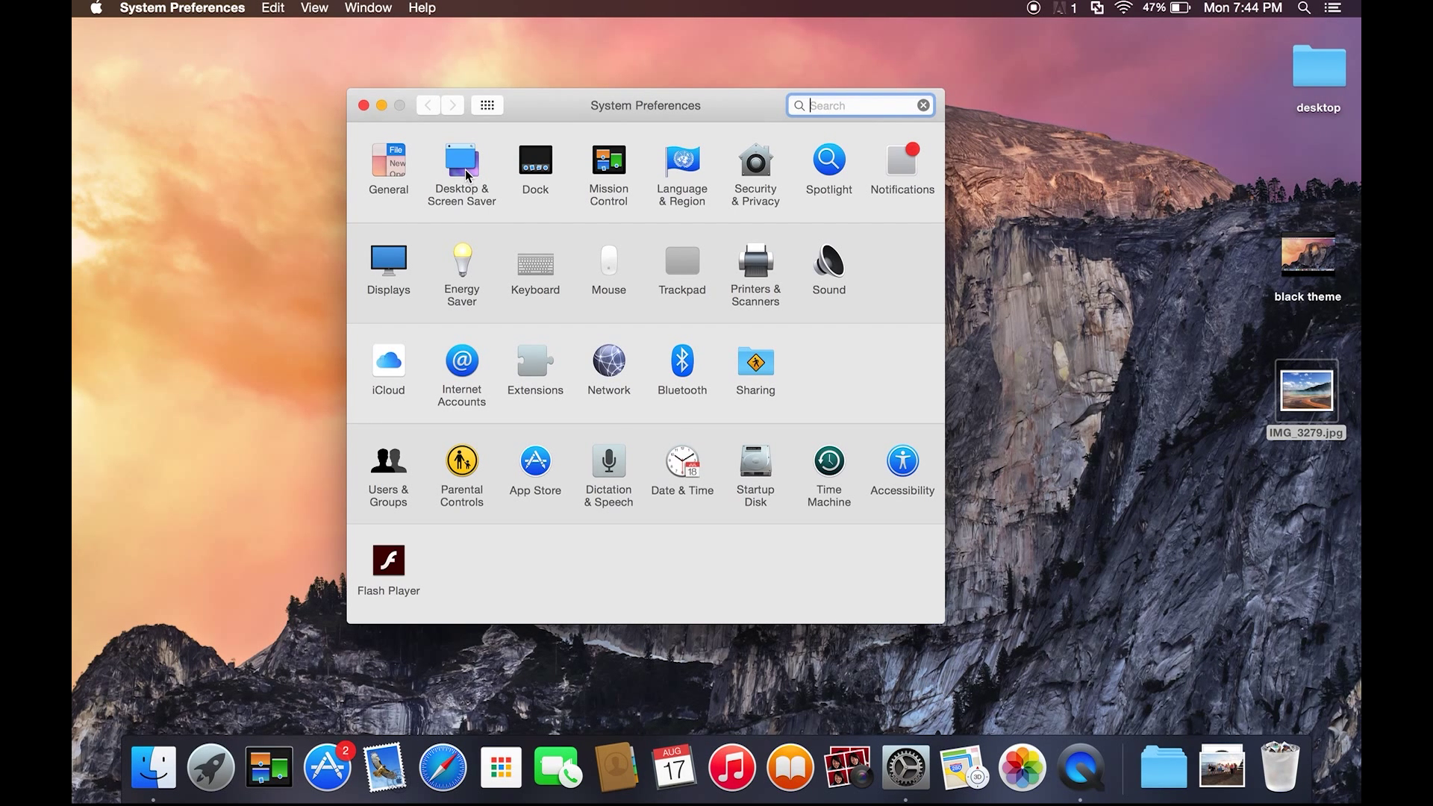
left_click(462, 168)
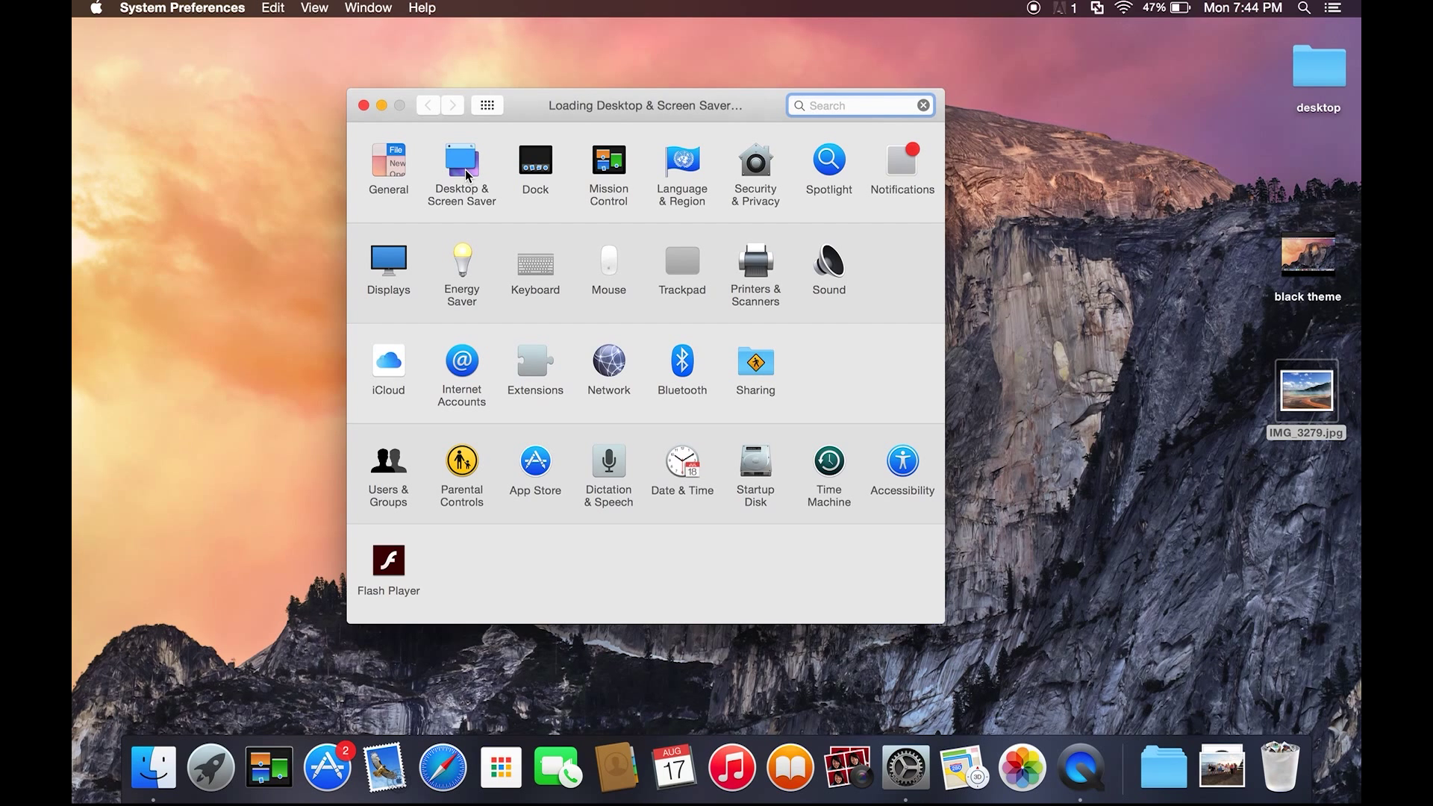
left_click(461, 163)
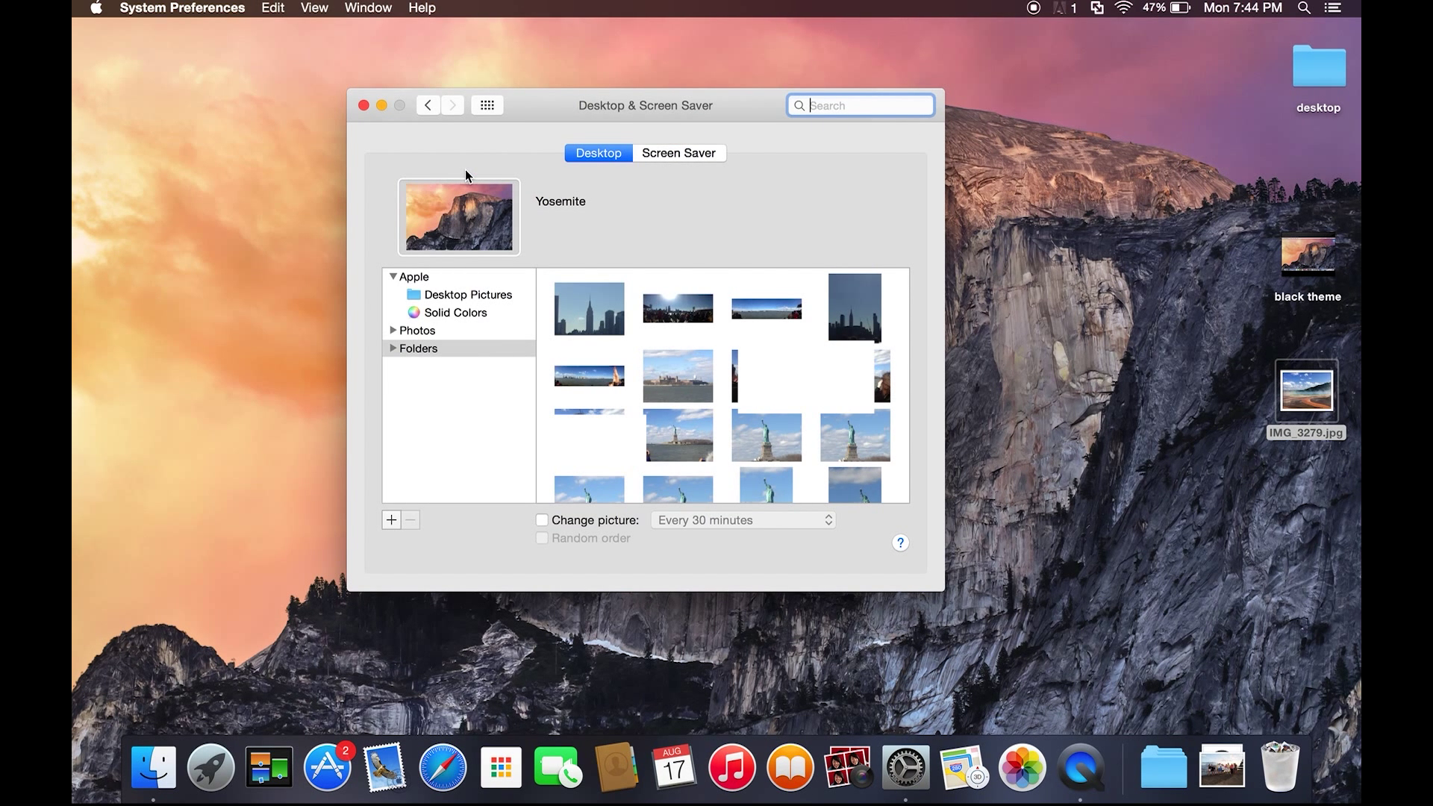
mouse_move(436, 290)
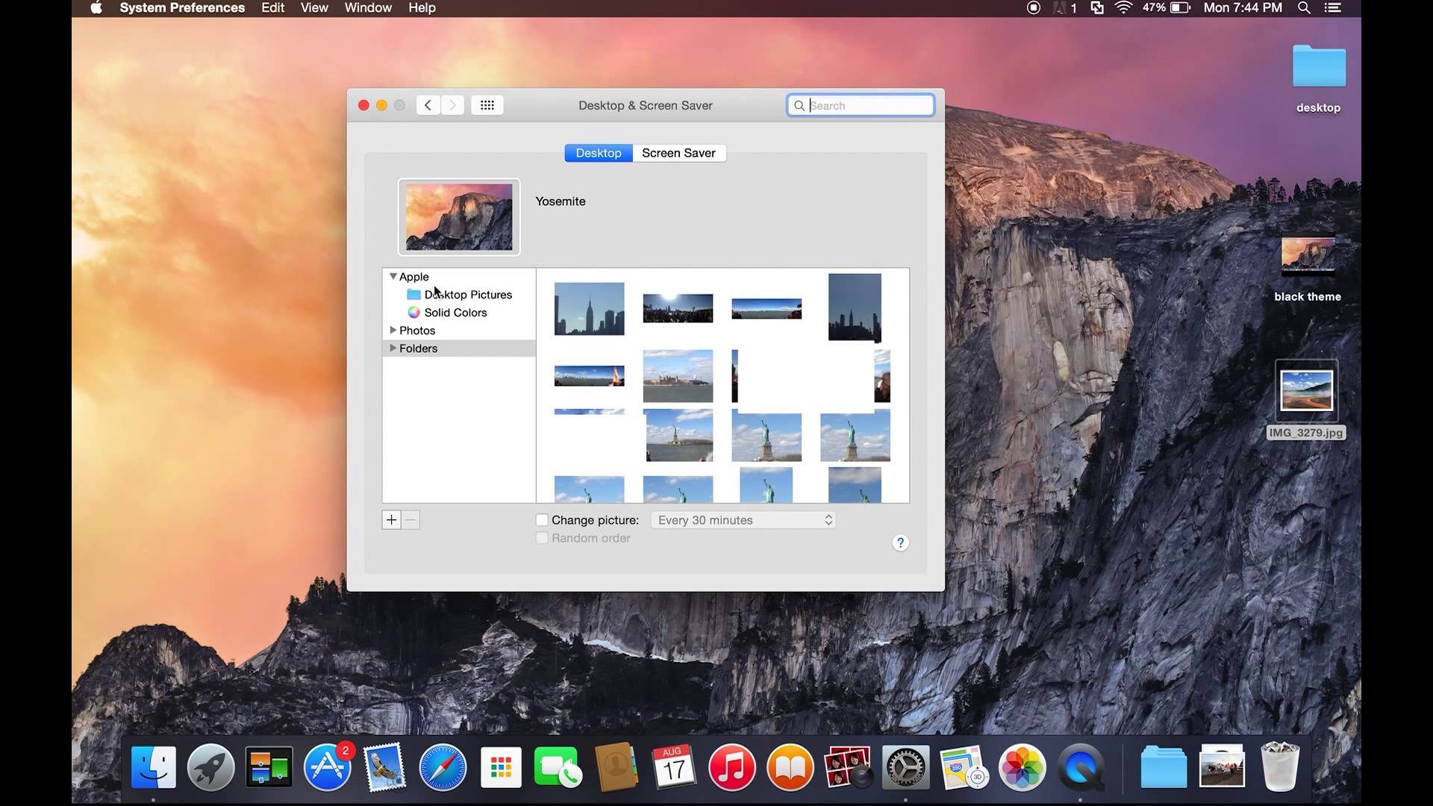
left_click(414, 277)
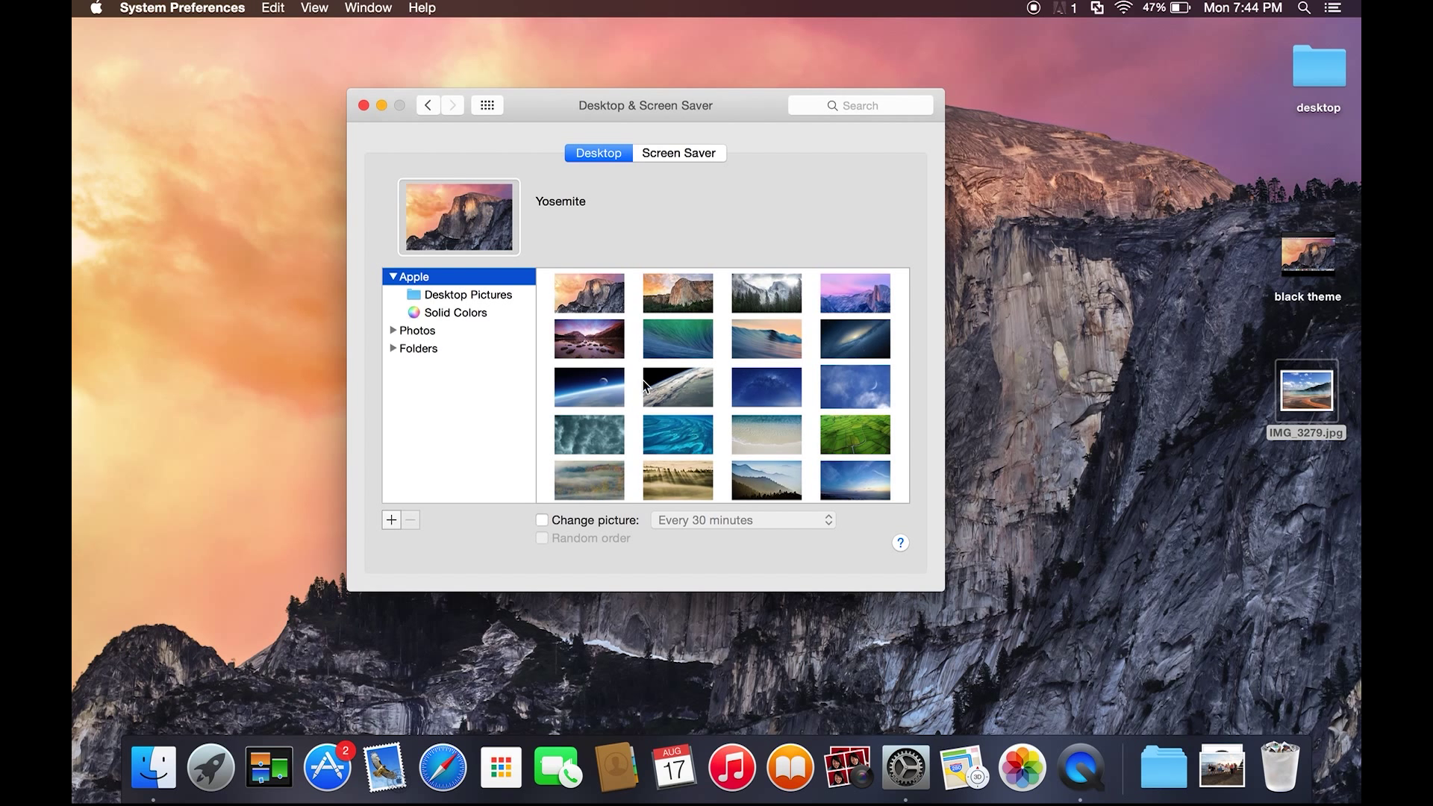
scroll("down", 3)
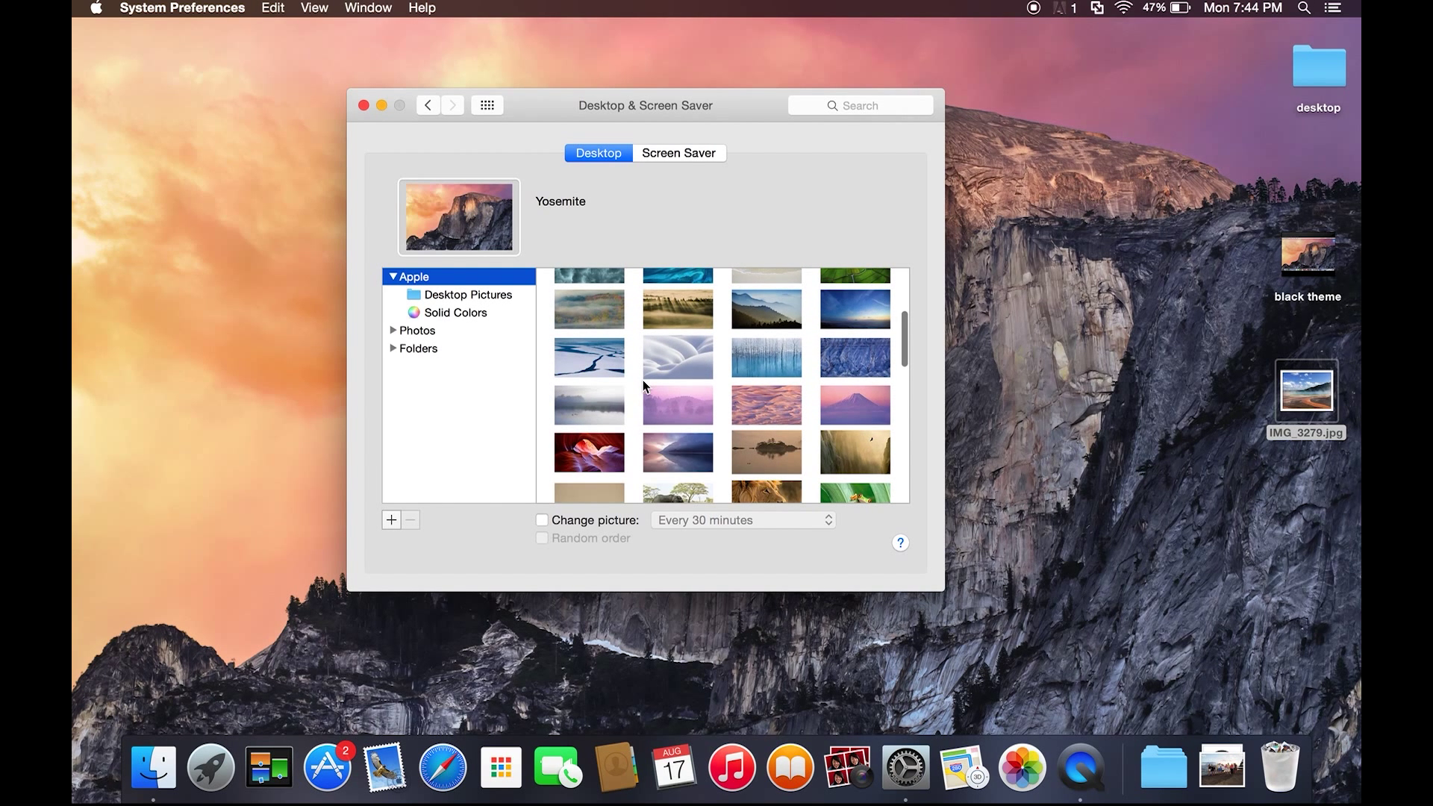
scroll("down", 3)
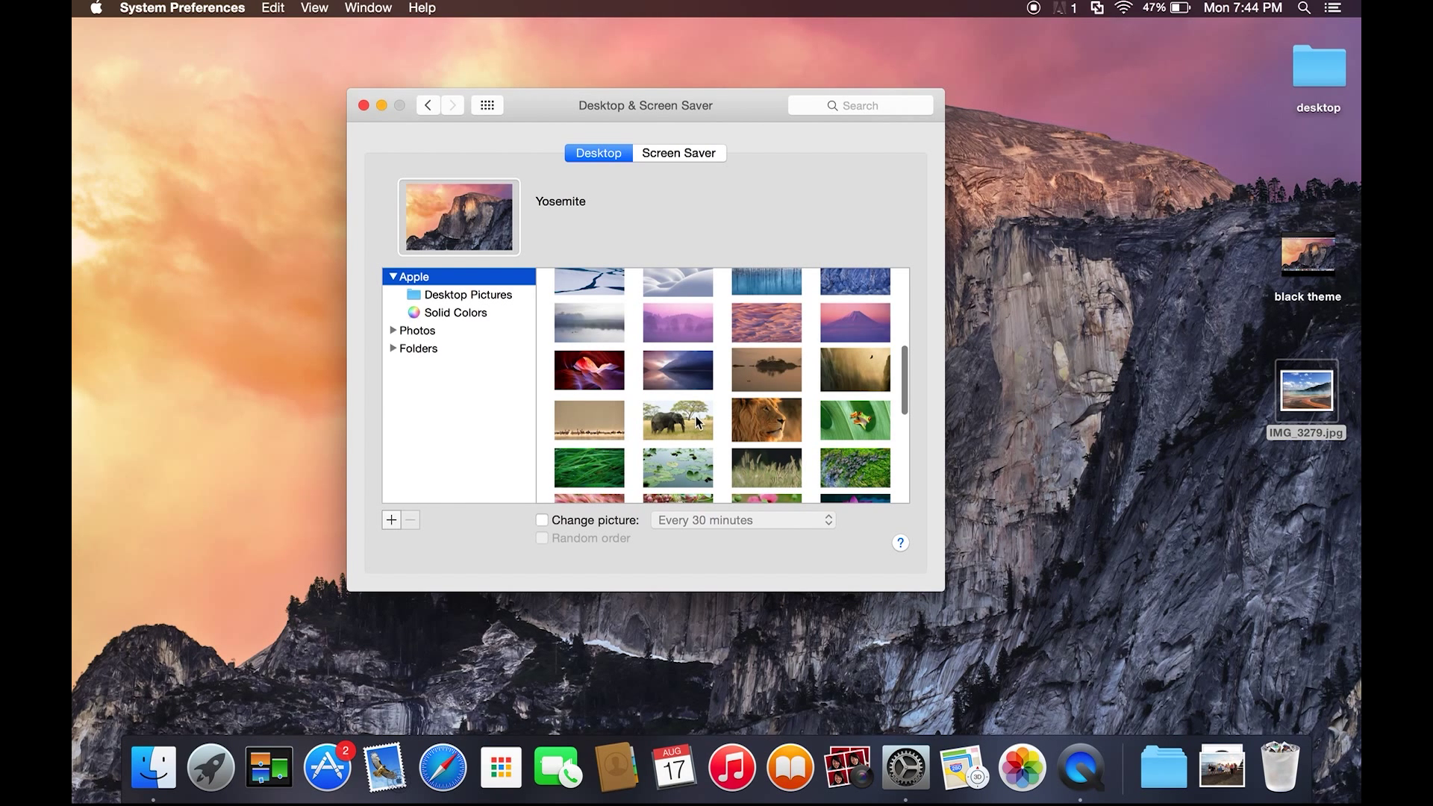
left_click(677, 421)
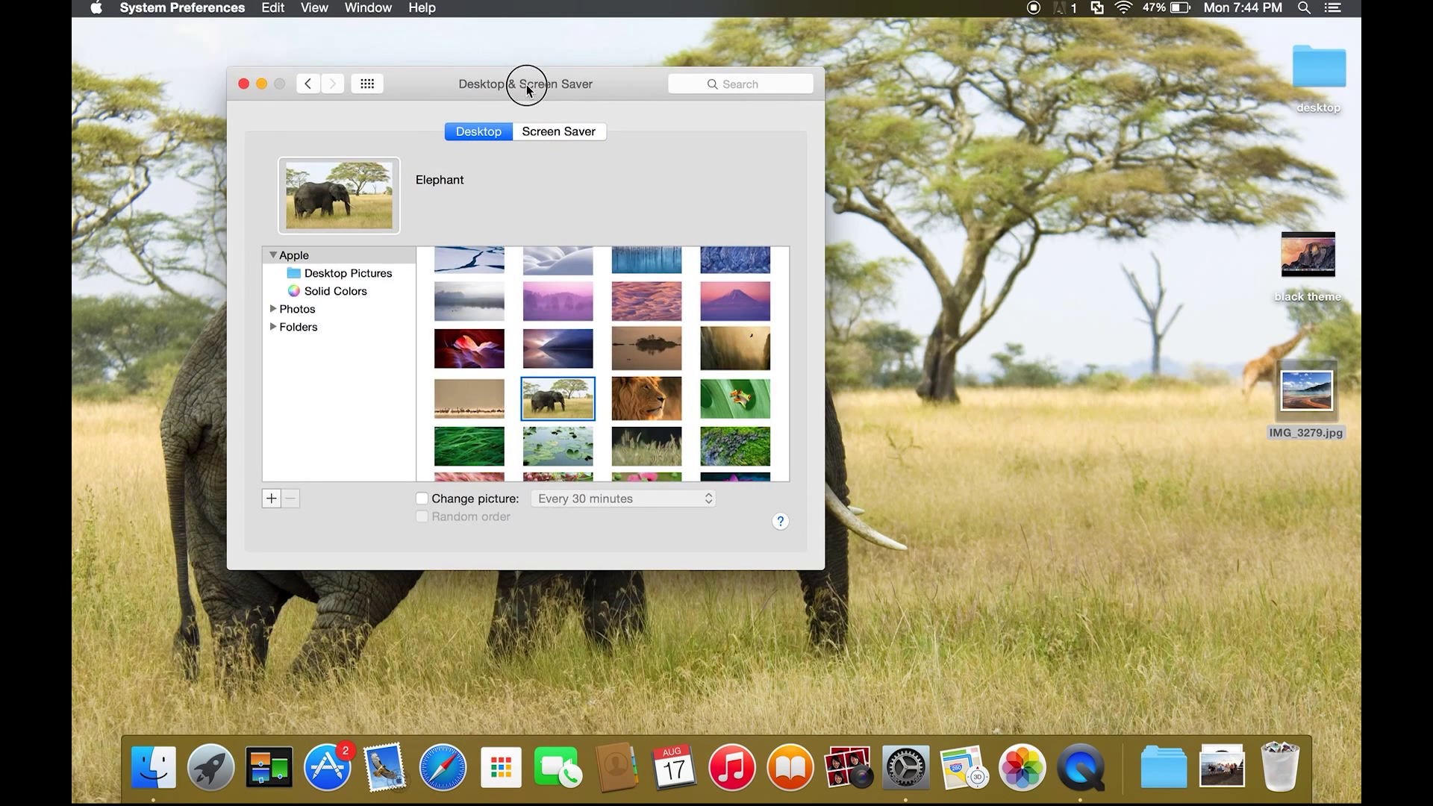
left_click_drag(526, 82, 676, 141)
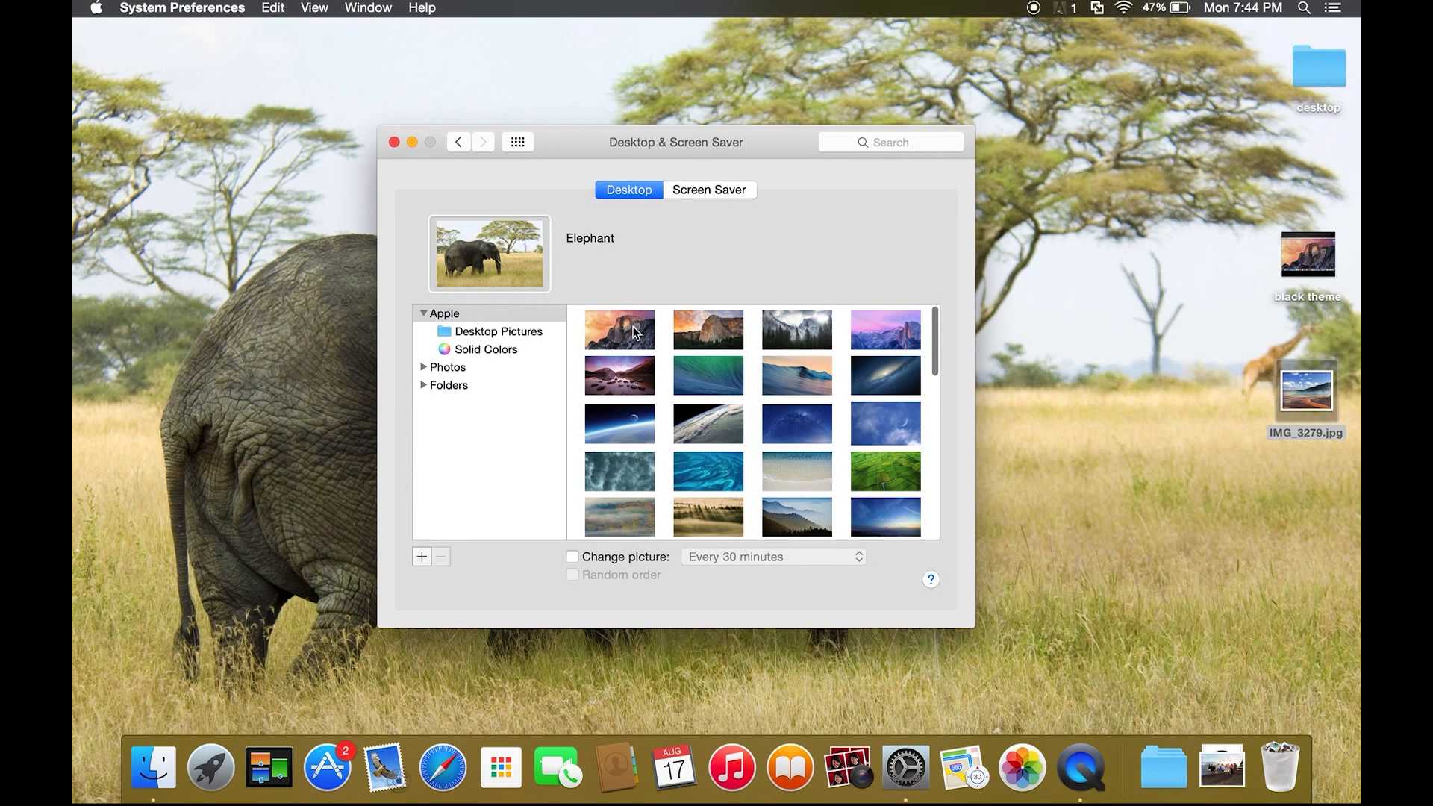
left_click(619, 329)
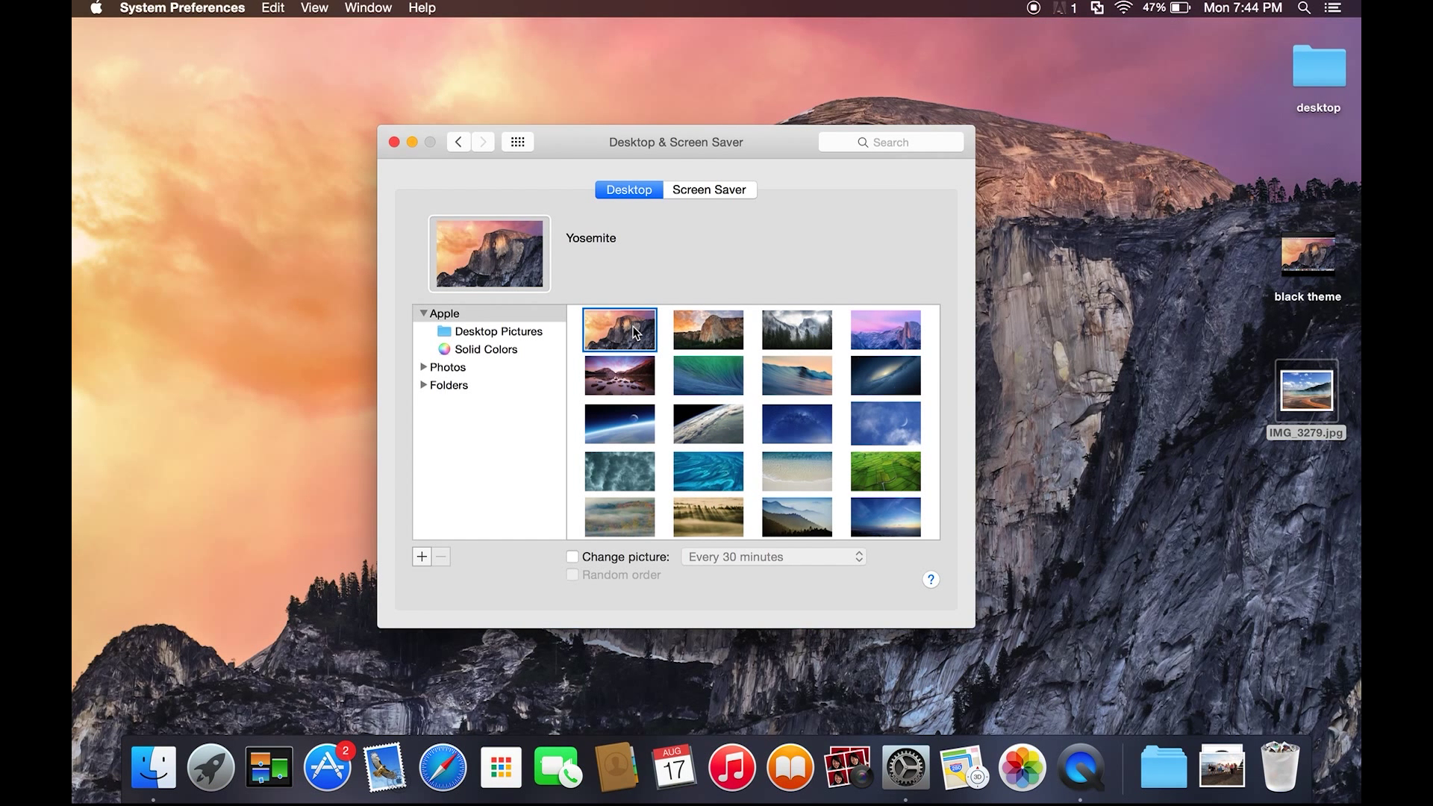
mouse_move(762, 508)
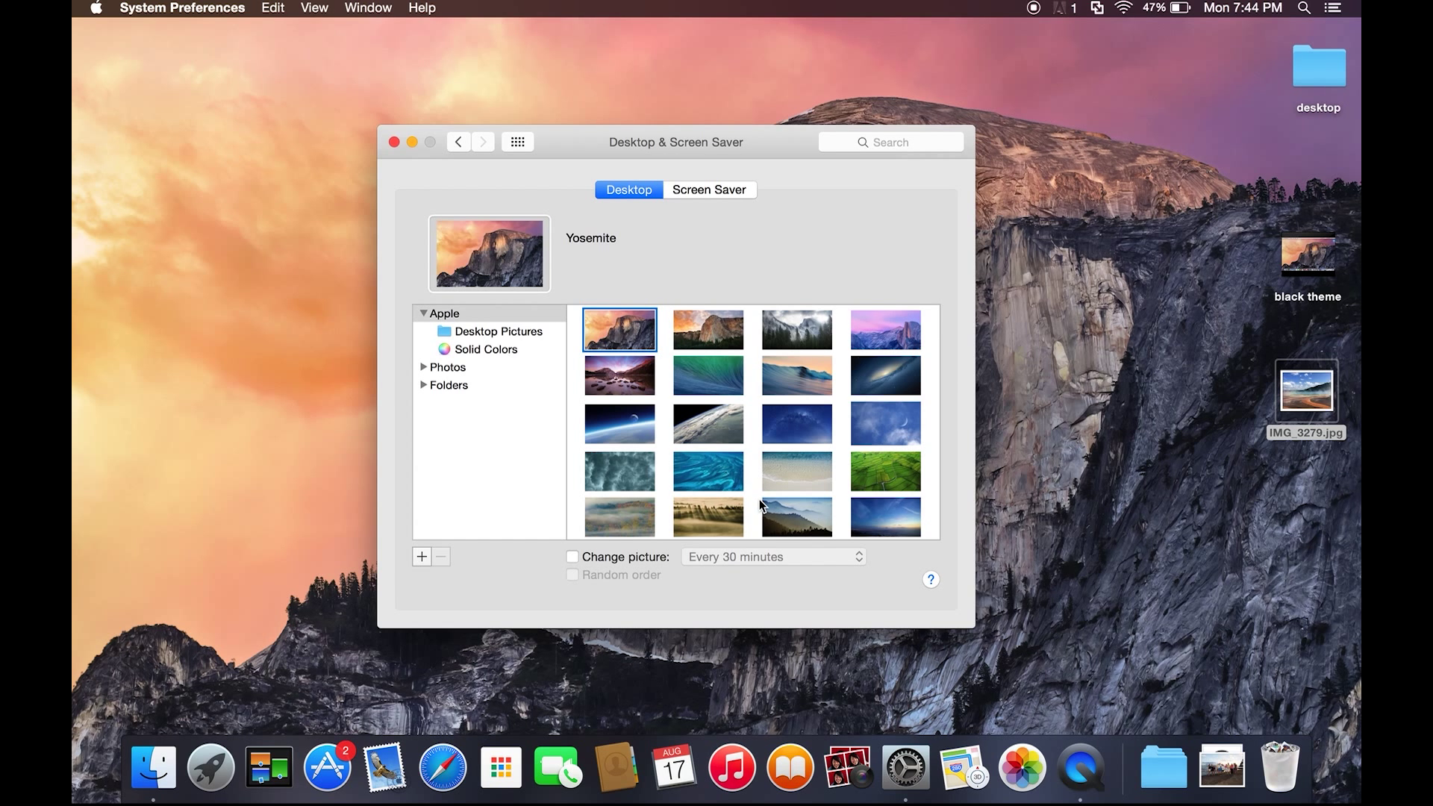
left_click(708, 374)
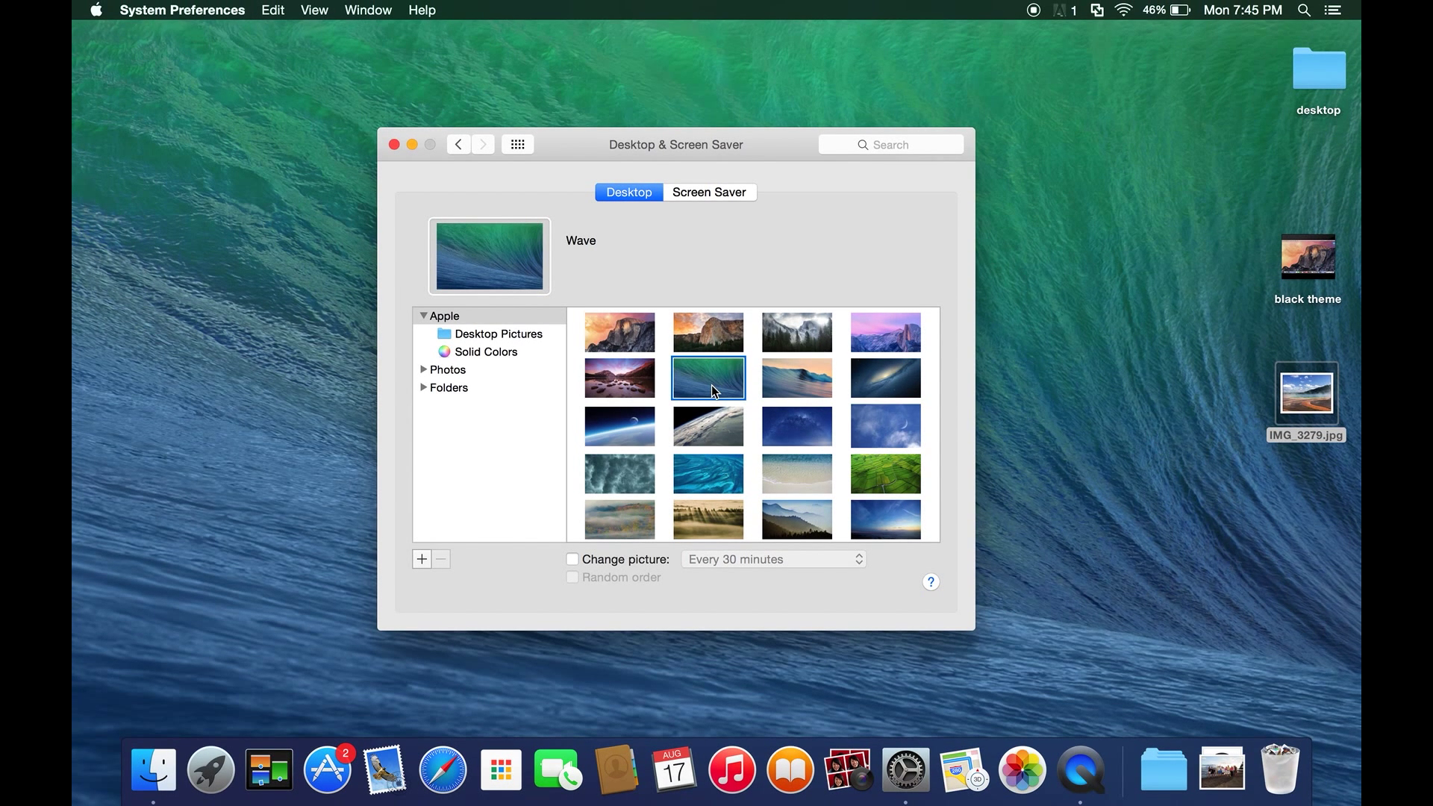
mouse_move(1121, 262)
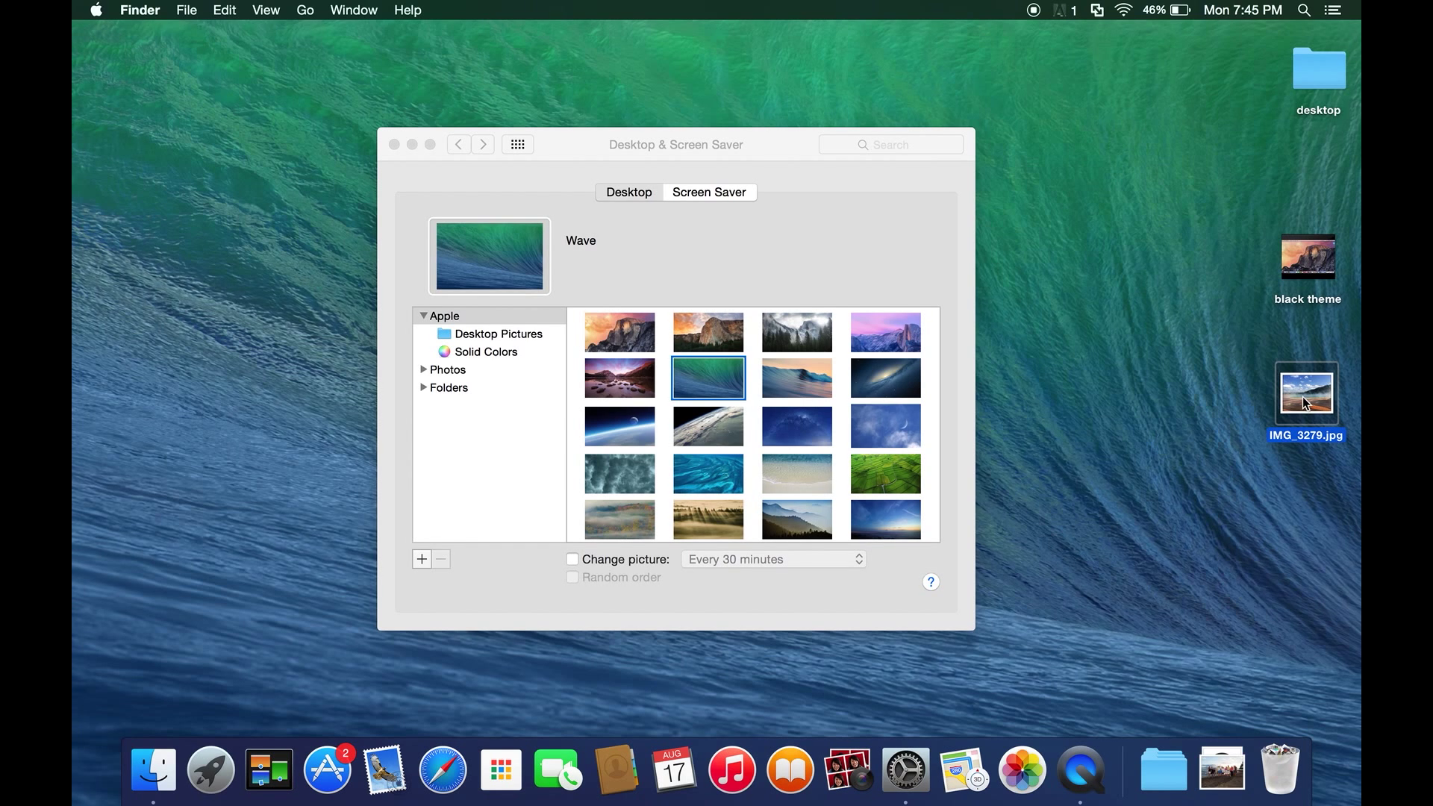
mouse_move(1315, 439)
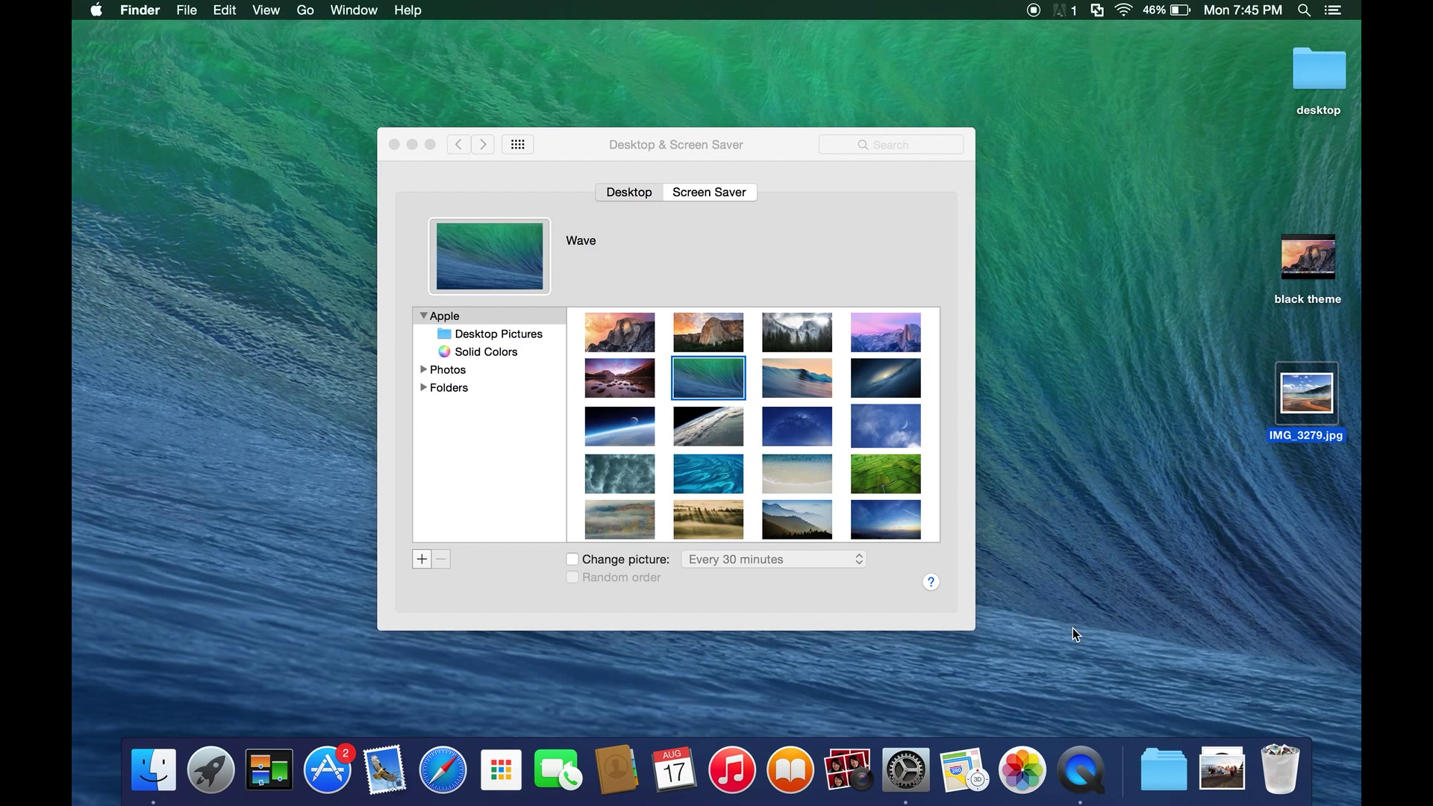
mouse_move(1119, 591)
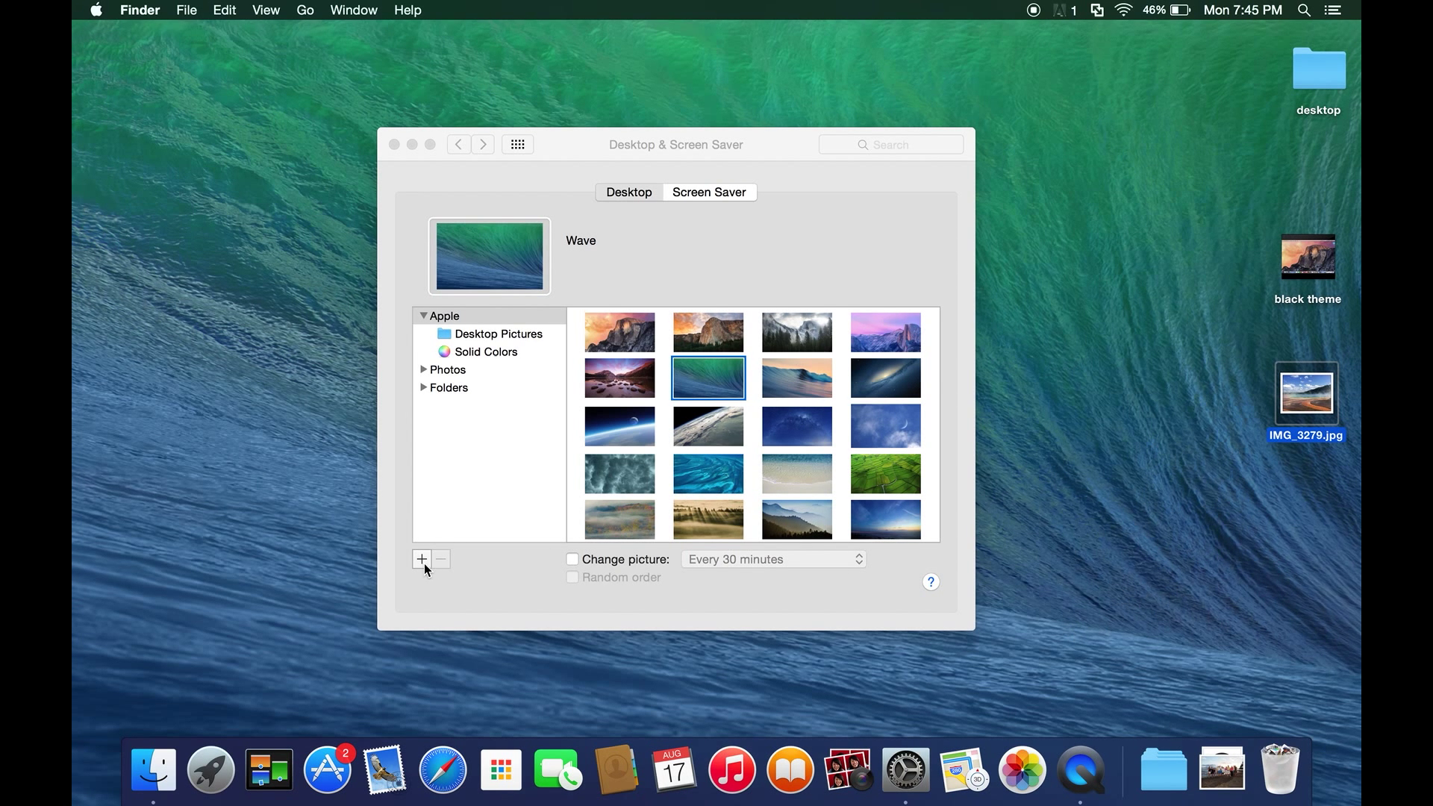
- Bring up the picture chooser with + and select IMG_3279.jpg on the Desktop
left_click(421, 561)
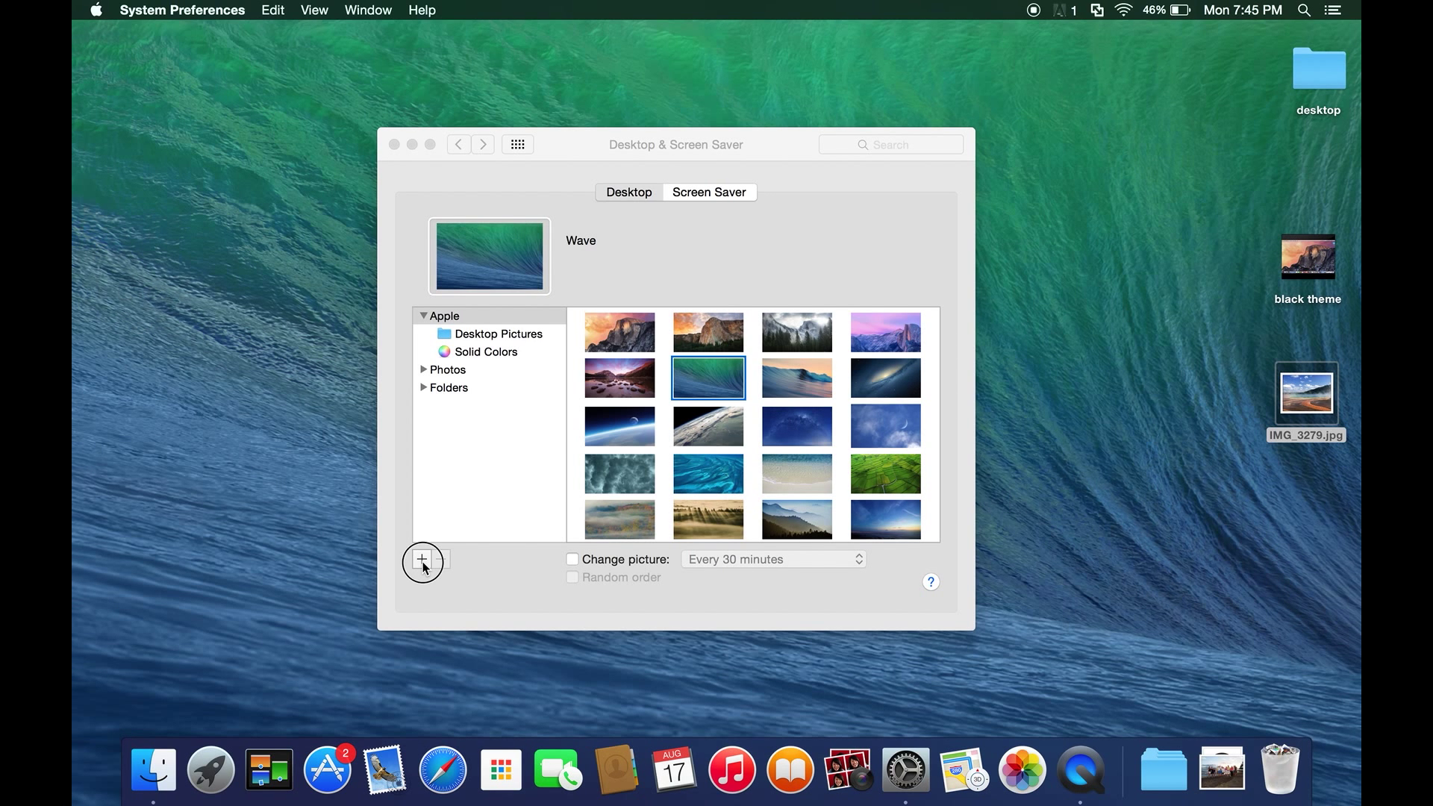
left_click(422, 561)
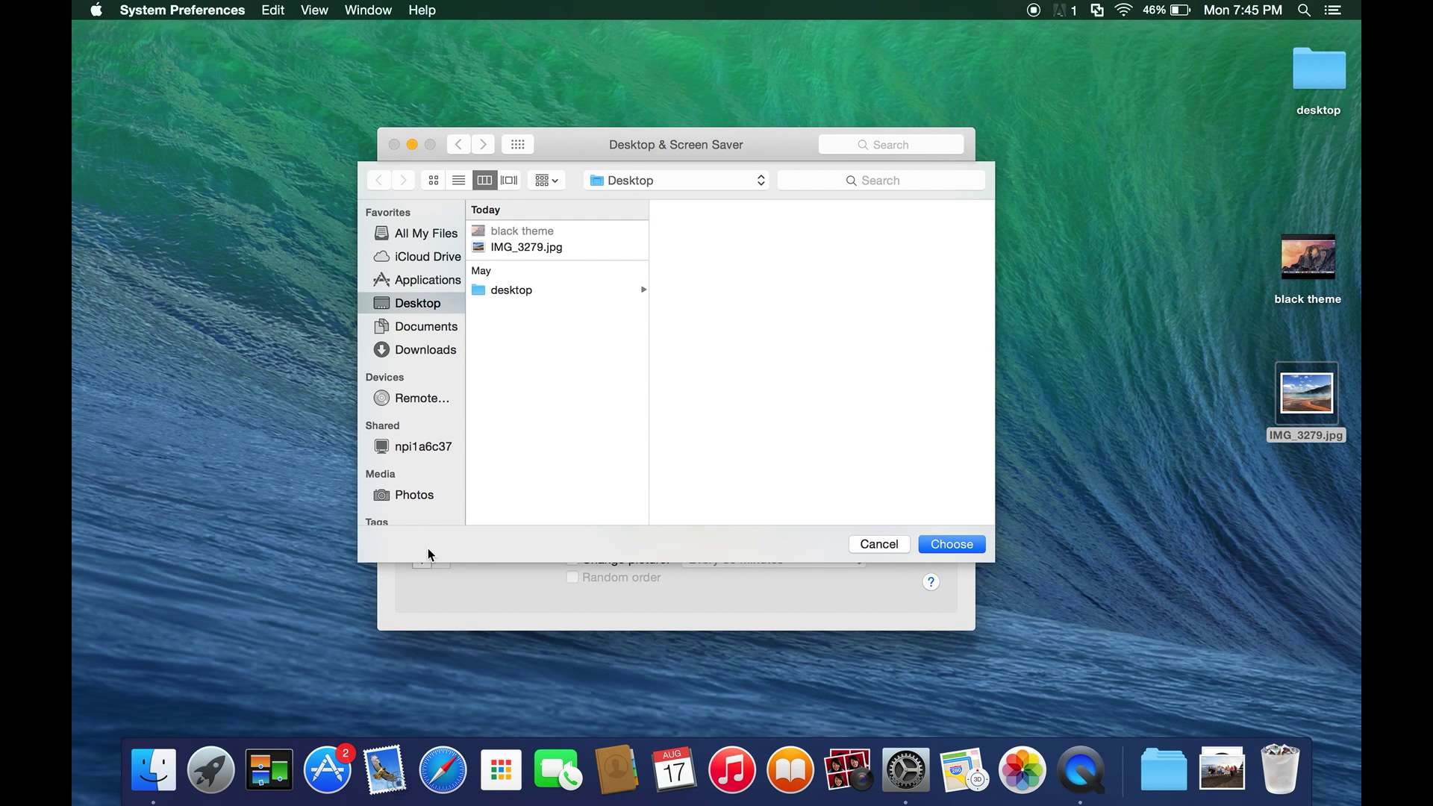
mouse_move(420, 339)
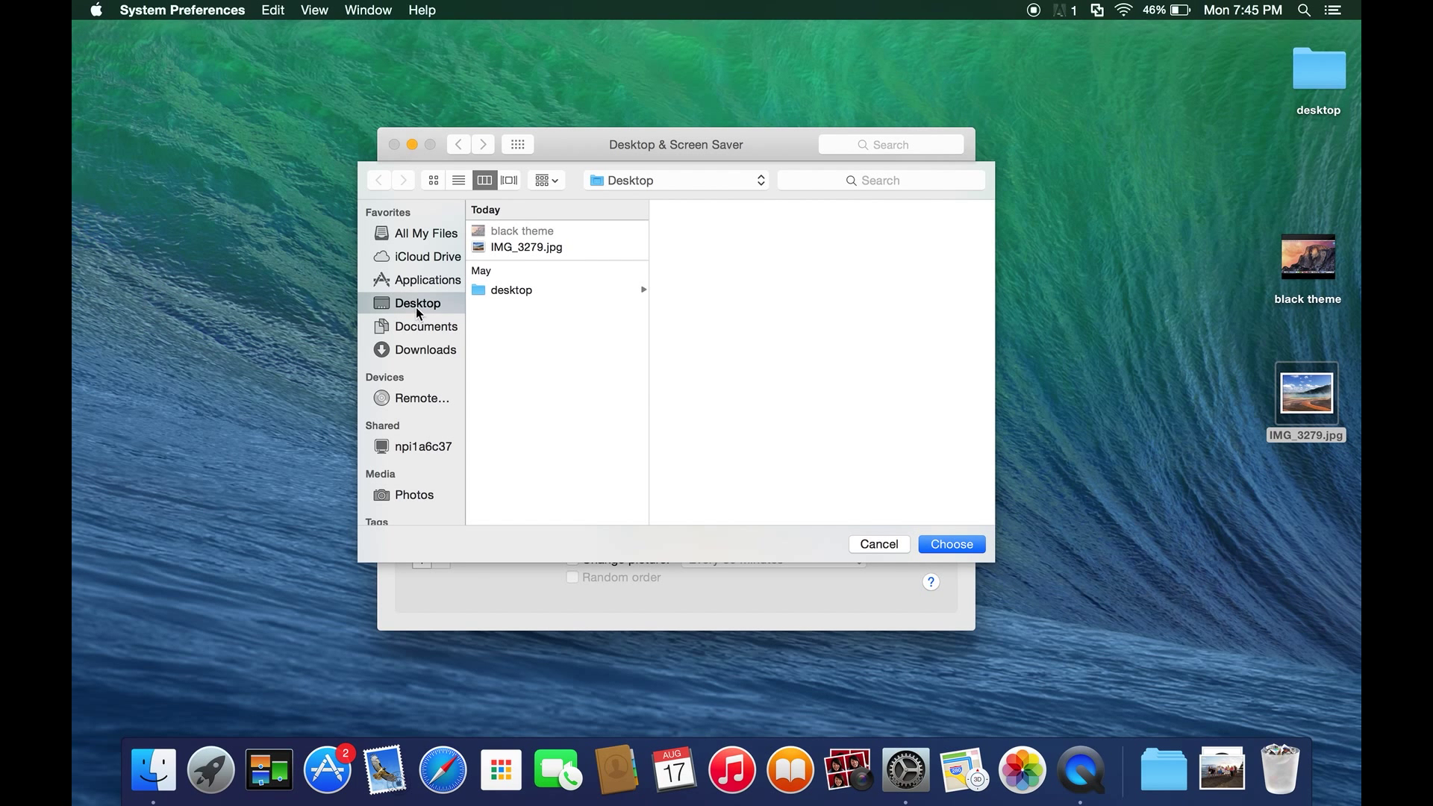
mouse_move(433, 347)
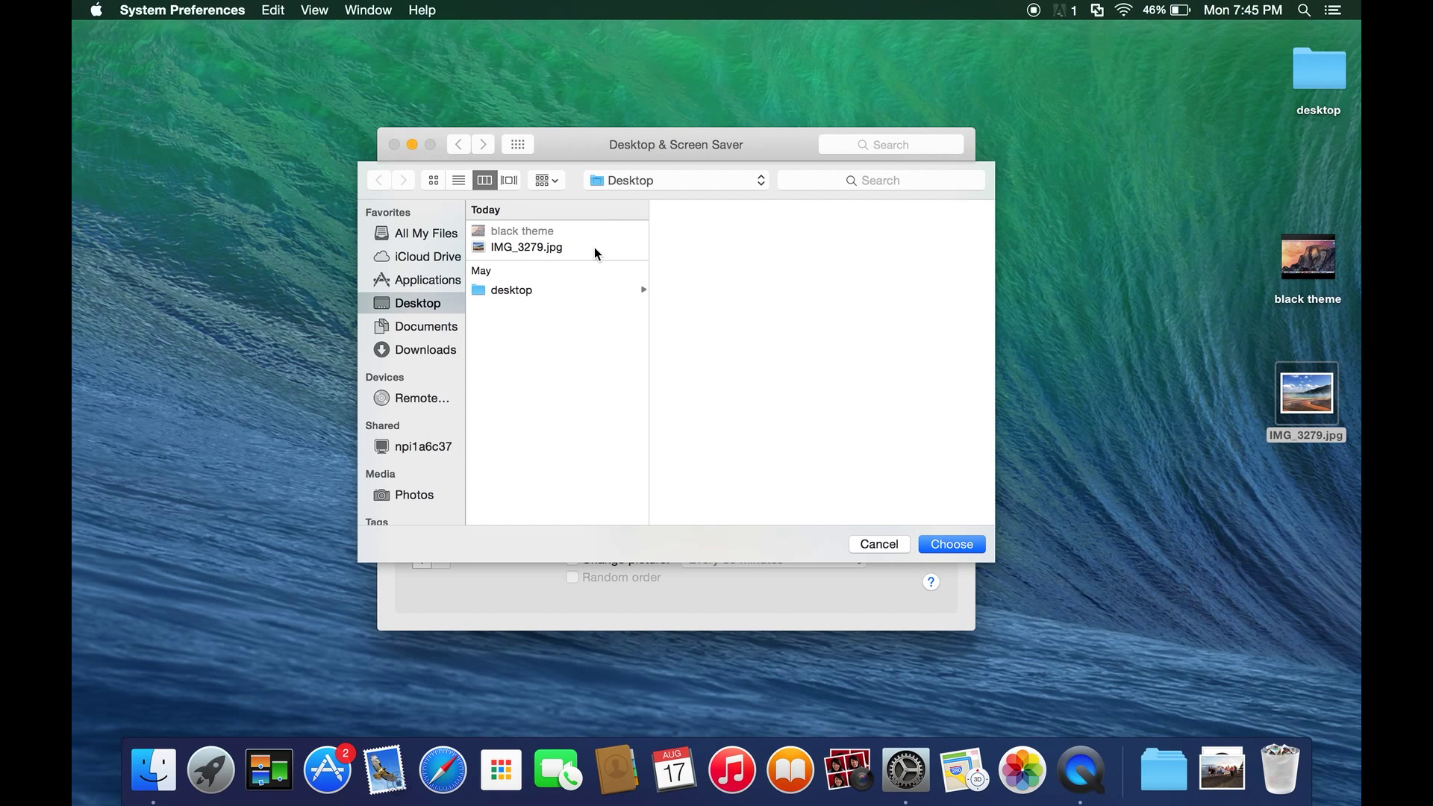
left_click(526, 247)
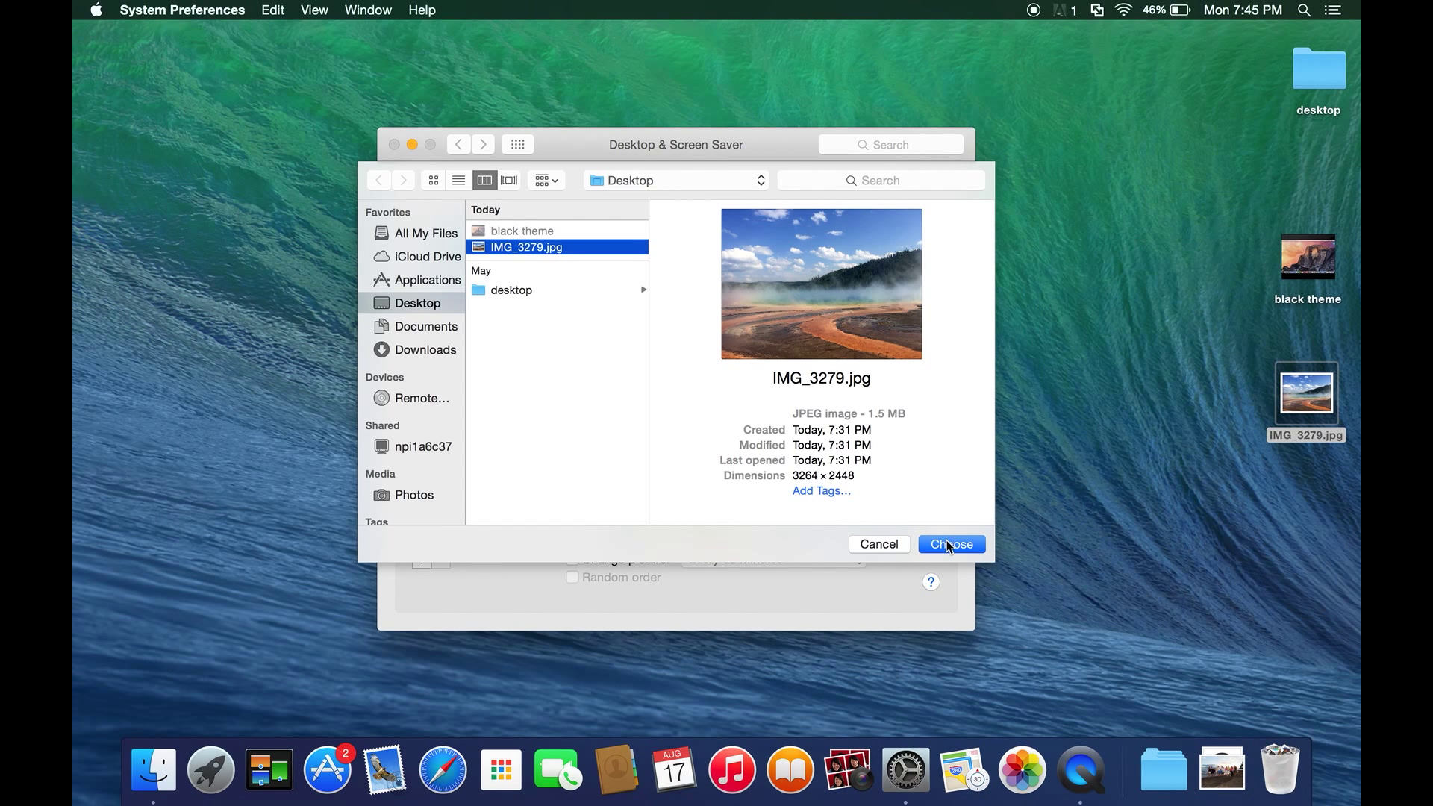
- Apply IMG_3279.jpg as the desktop background and return focus to Finder
left_click(950, 544)
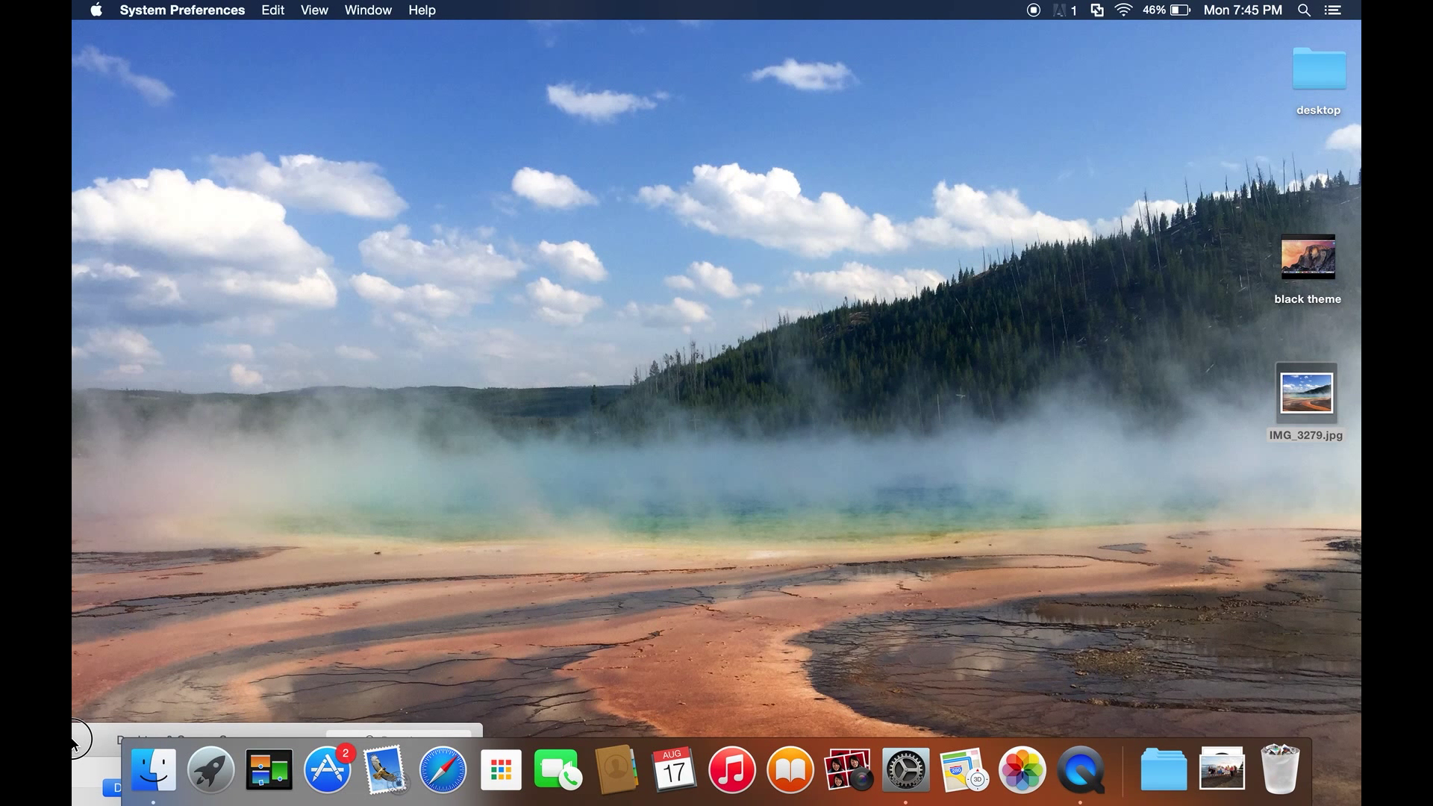
left_click(1306, 393)
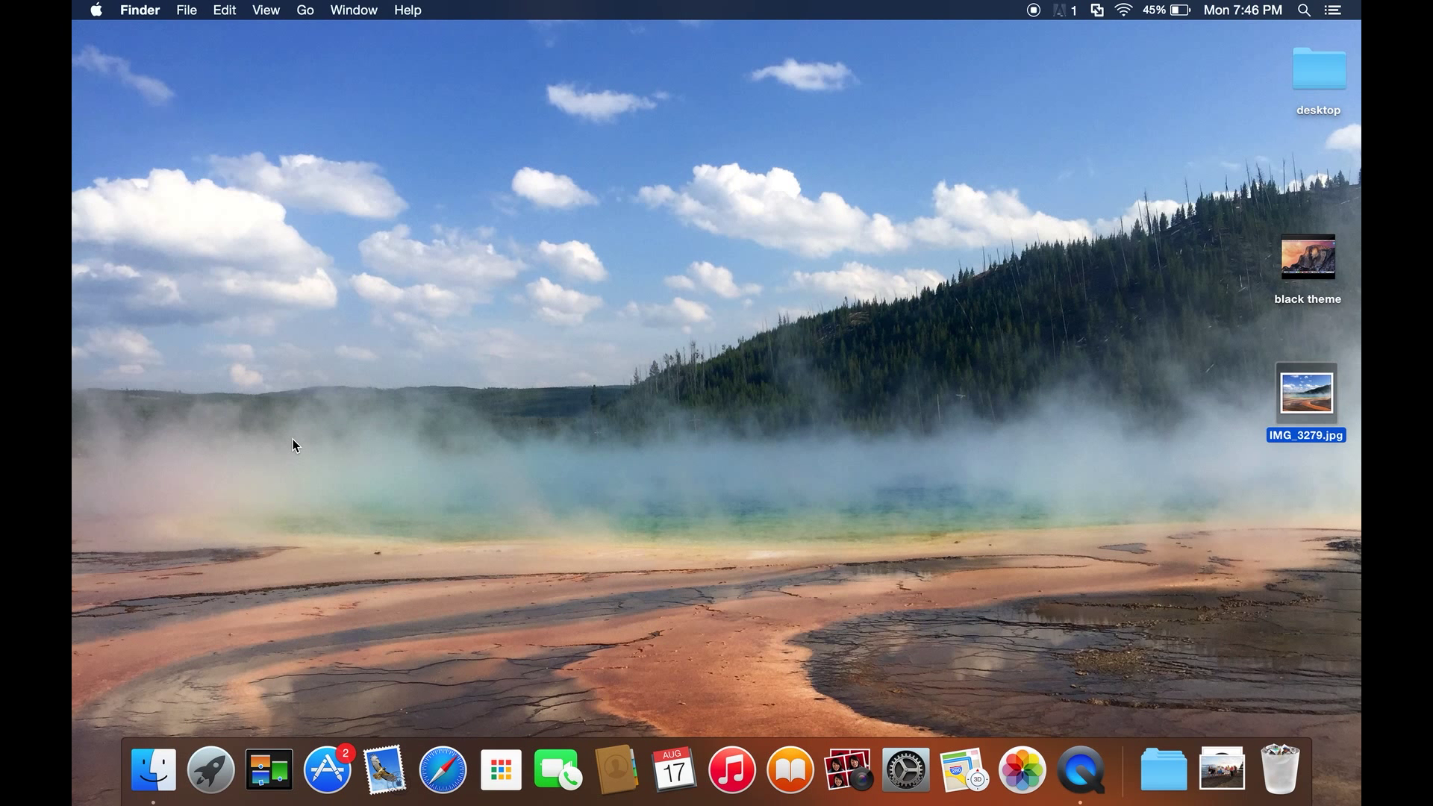